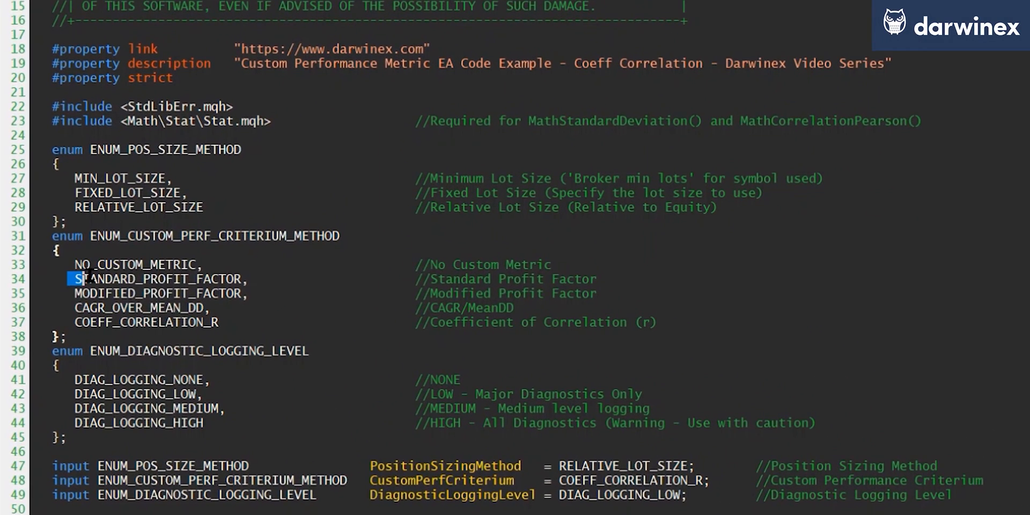
- Highlight the COEFF_CORRELATION_R metric option and the tester sanity-check block in OnInit
drag(77, 279, 223, 308)
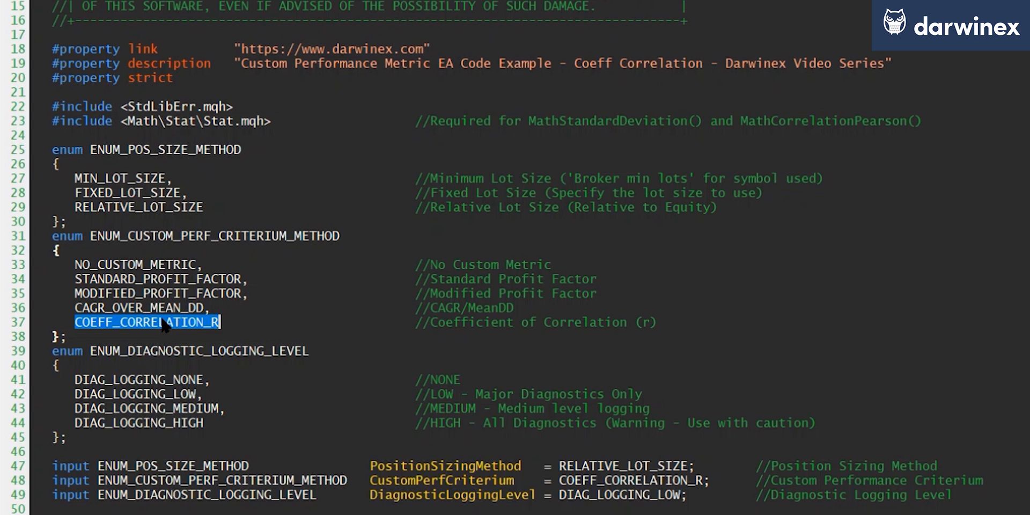
scroll(down, 3)
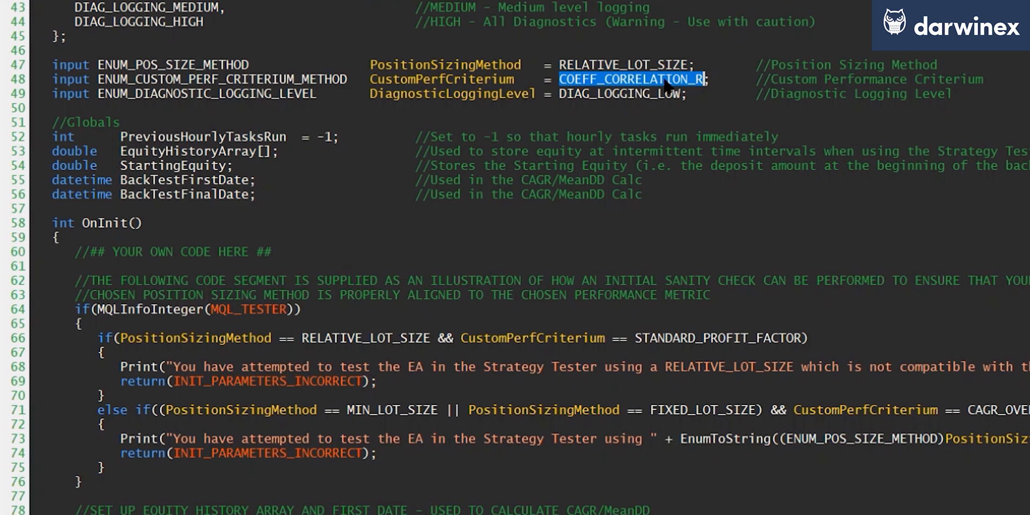
mouse_move(690, 89)
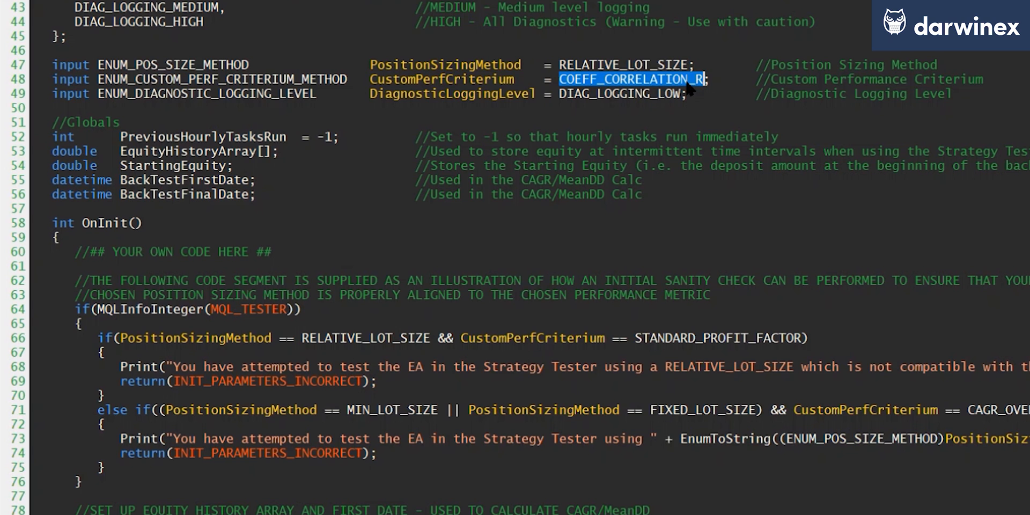
scroll(down, 3)
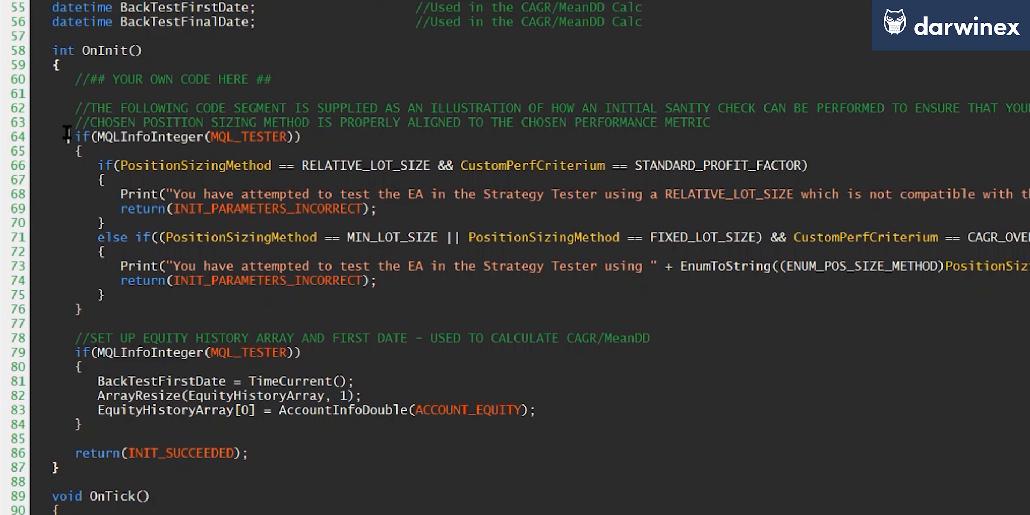
drag(78, 136, 43, 356)
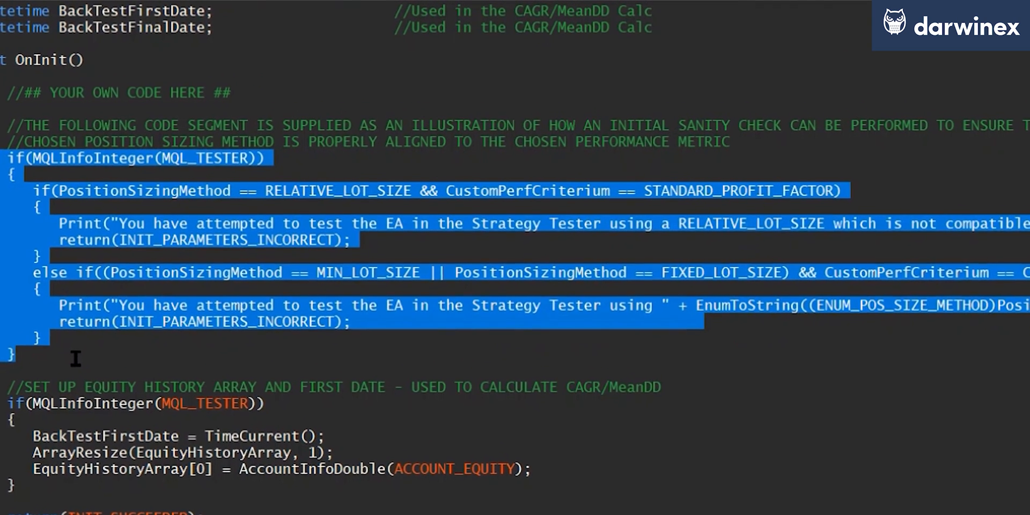
click(76, 347)
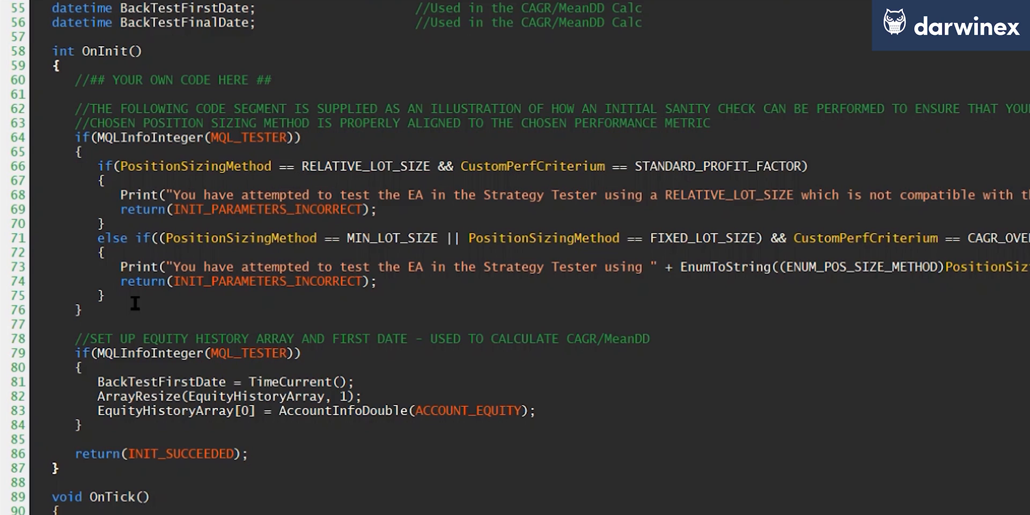
- Review OnTick and the OnTester branch where COEFF_CORRELATION_R calls CoeffCorrelation
click(87, 309)
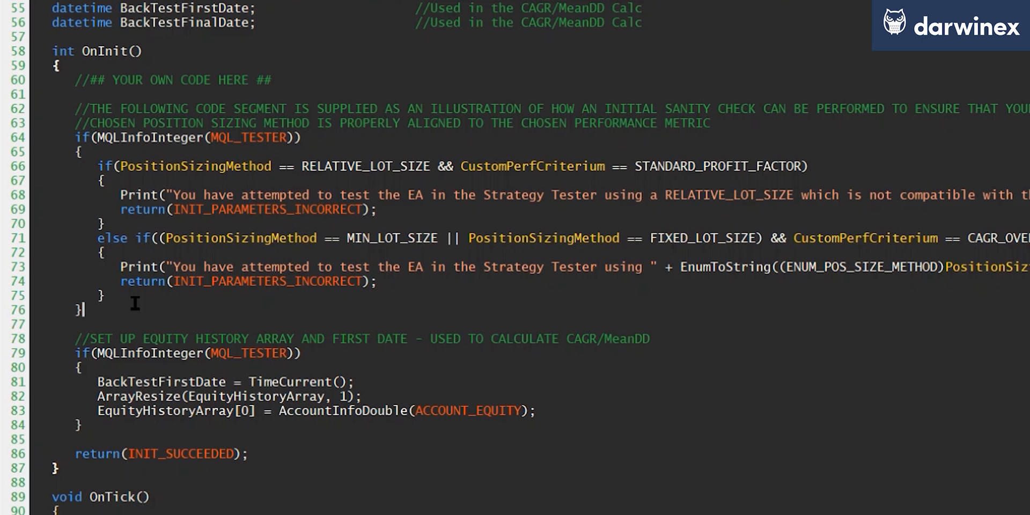
scroll(down, 3)
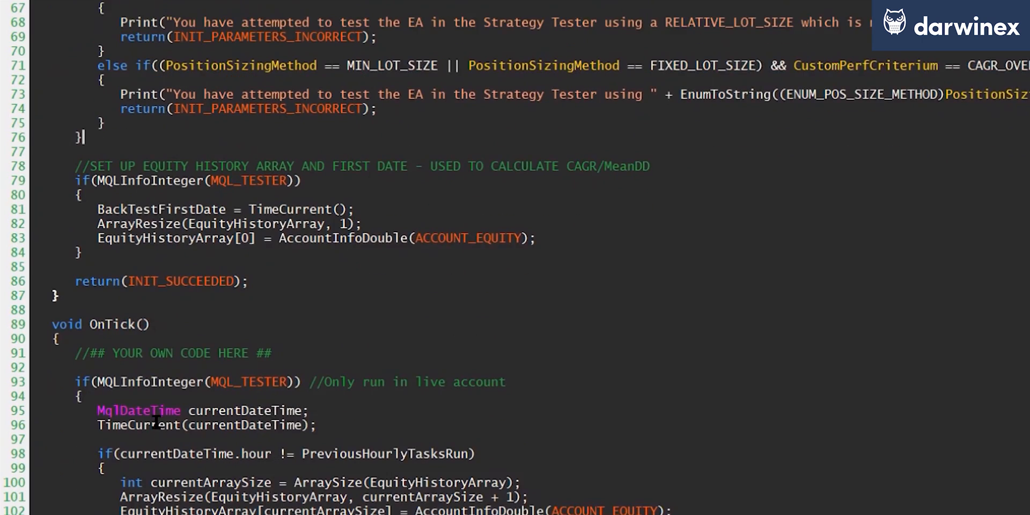
double_click(113, 151)
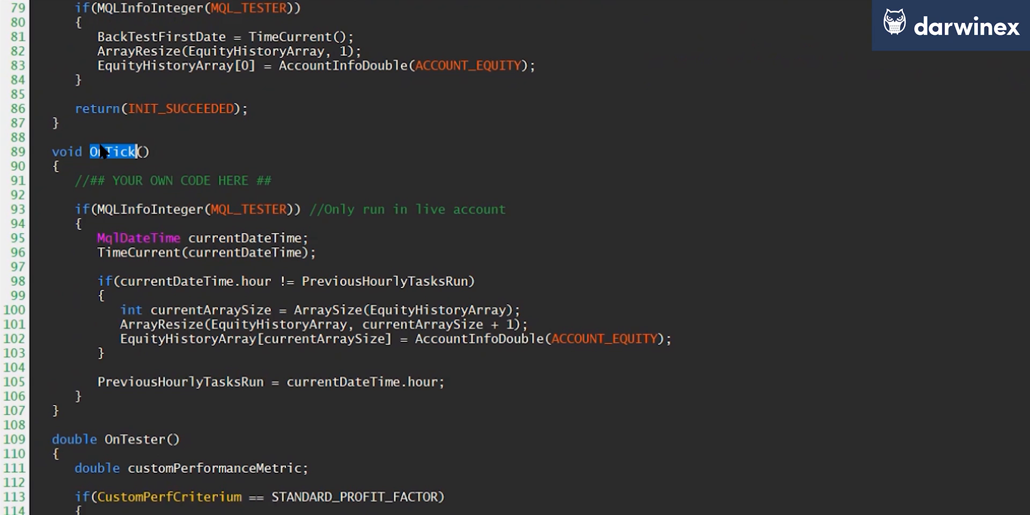
scroll(down, 3)
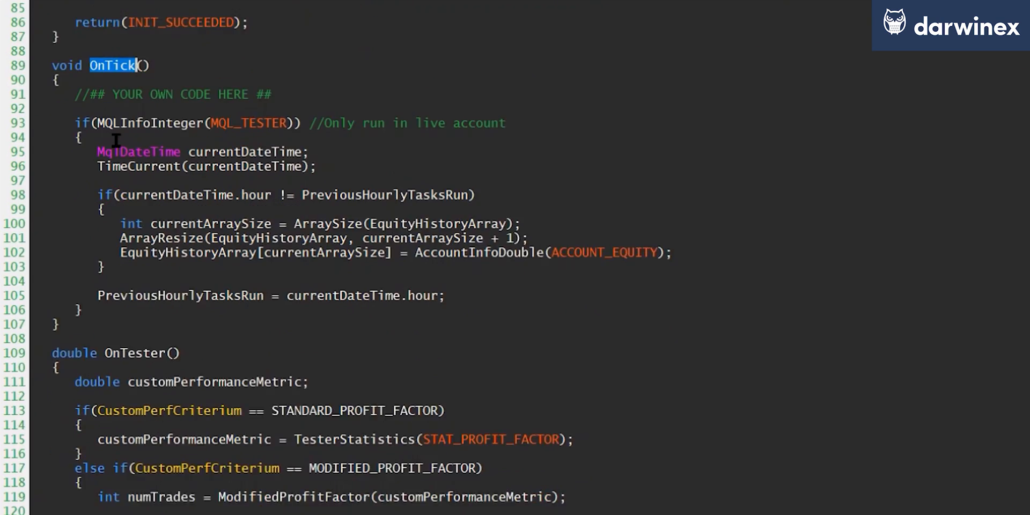
scroll(down, 3)
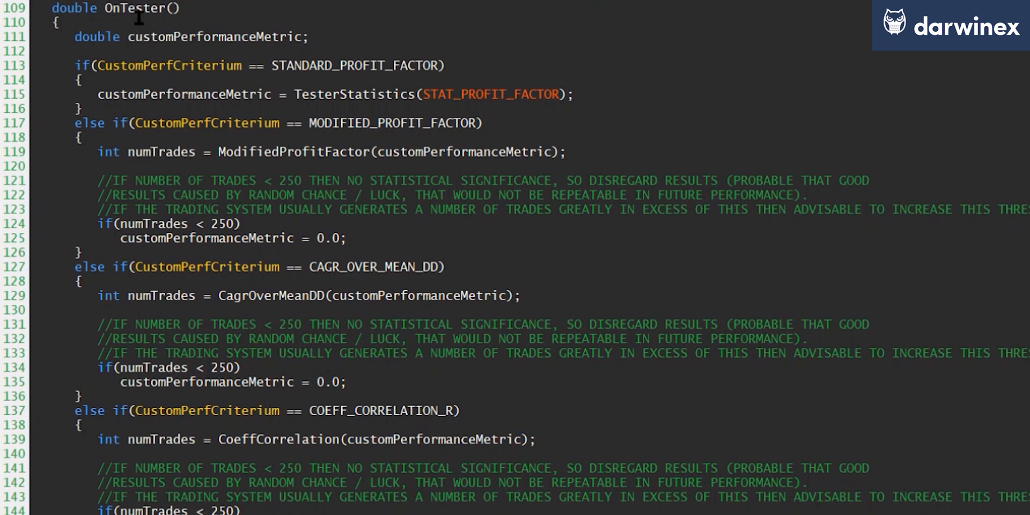
scroll(down, 3)
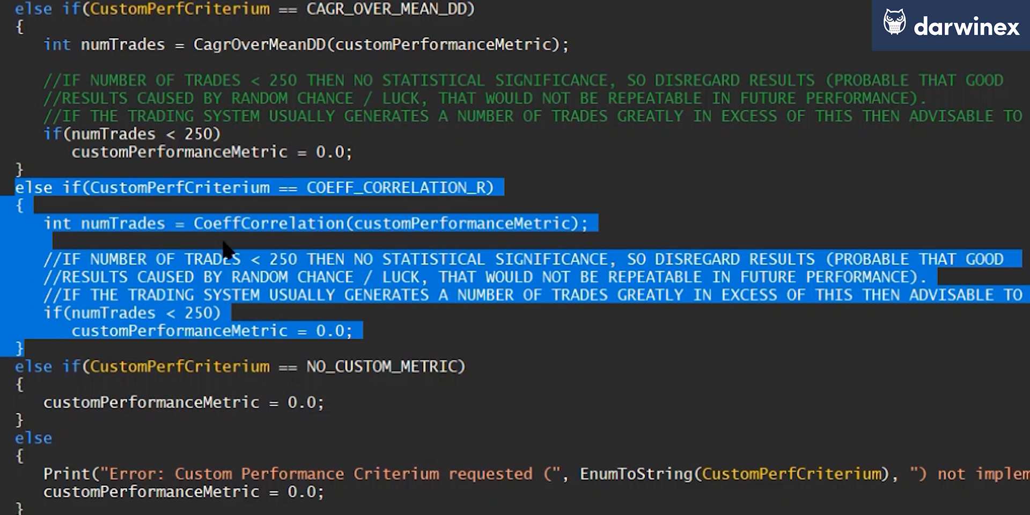
mouse_move(352, 207)
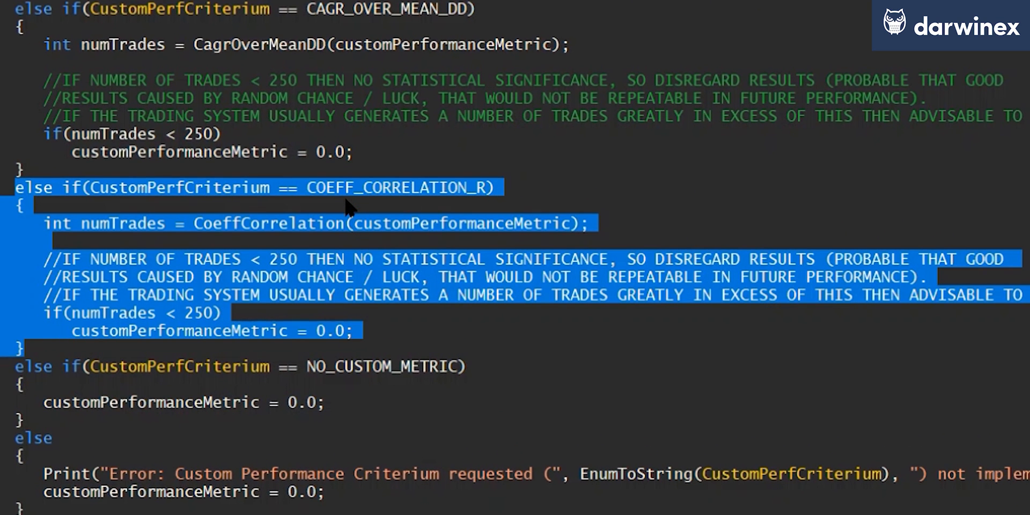
double_click(394, 186)
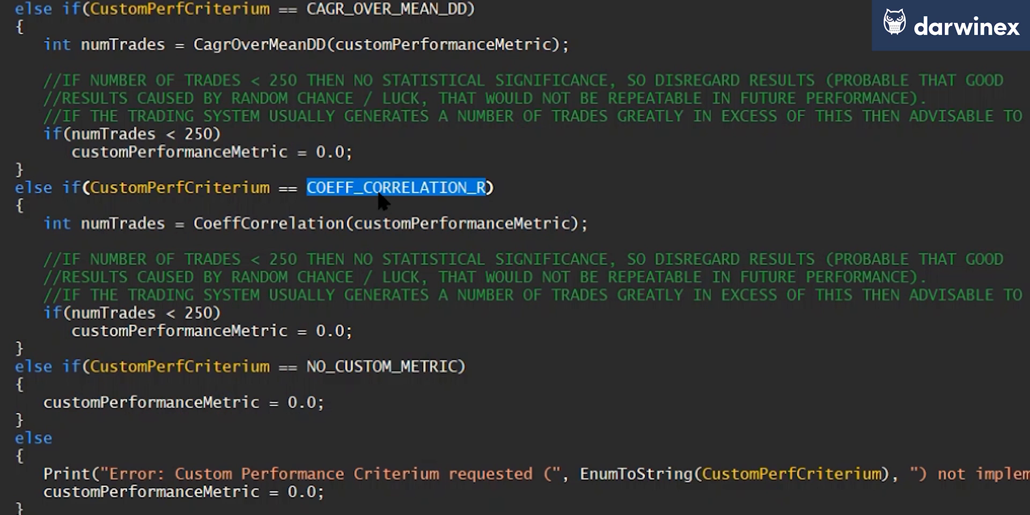
double_click(269, 223)
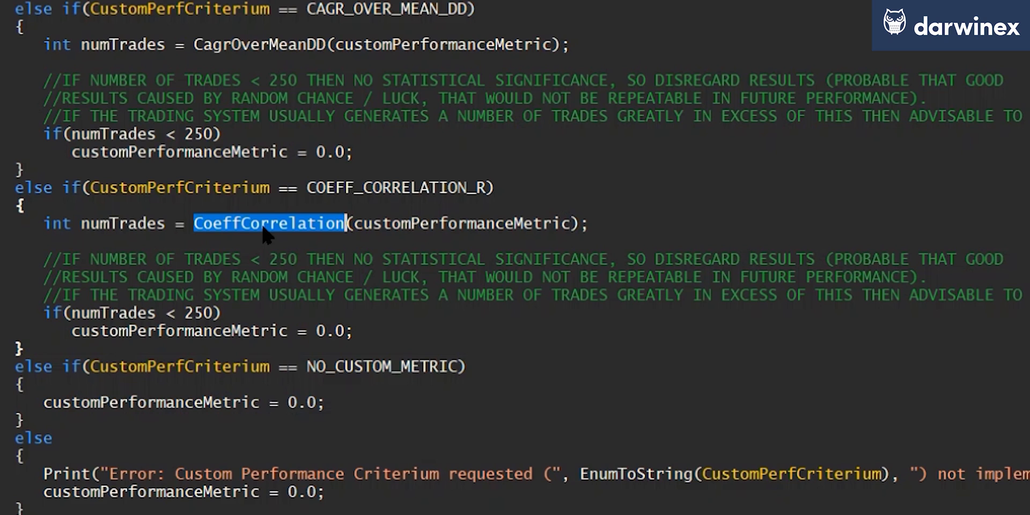
mouse_move(460, 250)
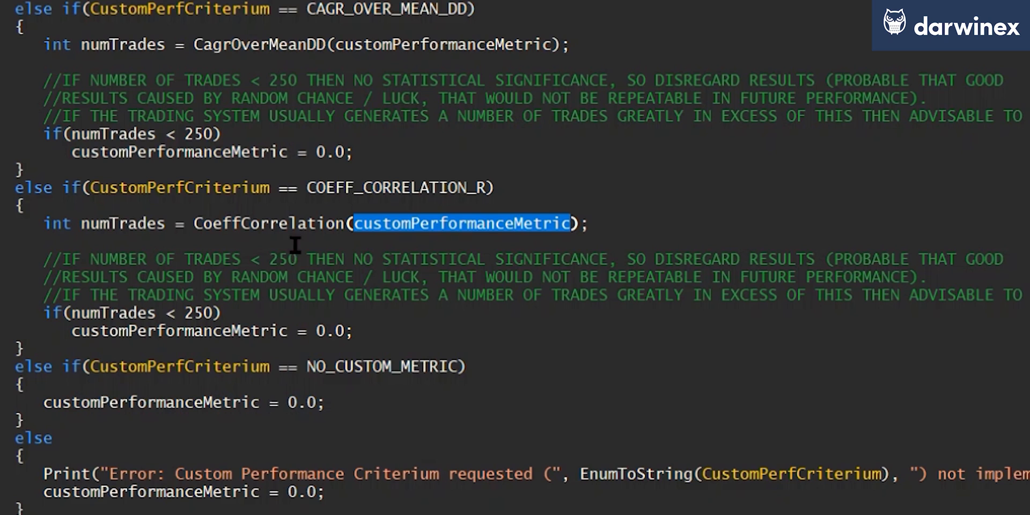
- Highlight the 250-trade numTrades threshold and the customPerformanceMetric argument
double_click(198, 312)
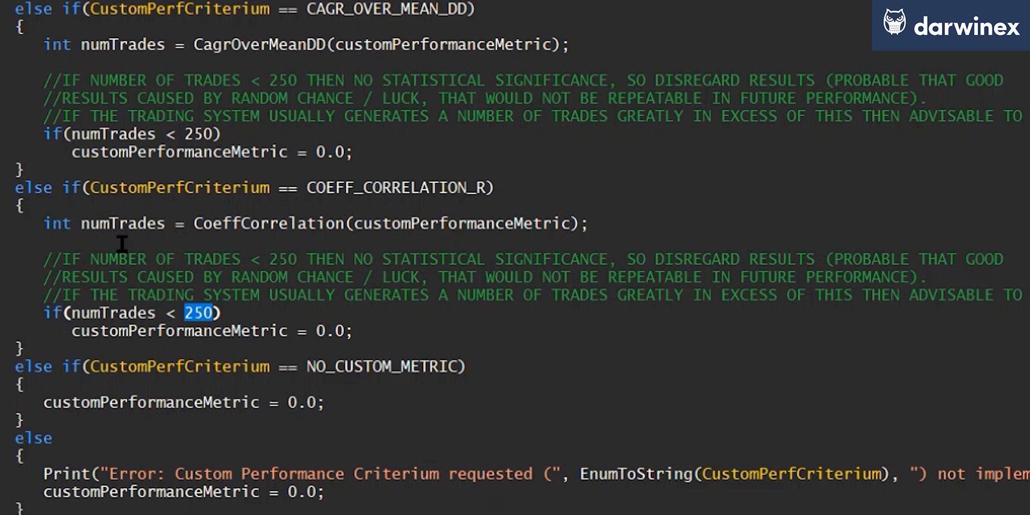
double_click(123, 223)
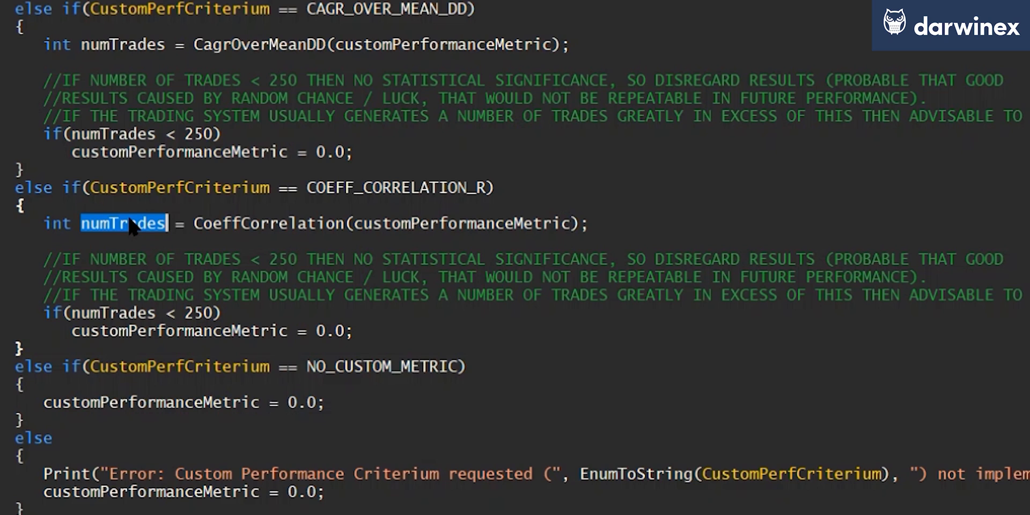
scroll(down, 3)
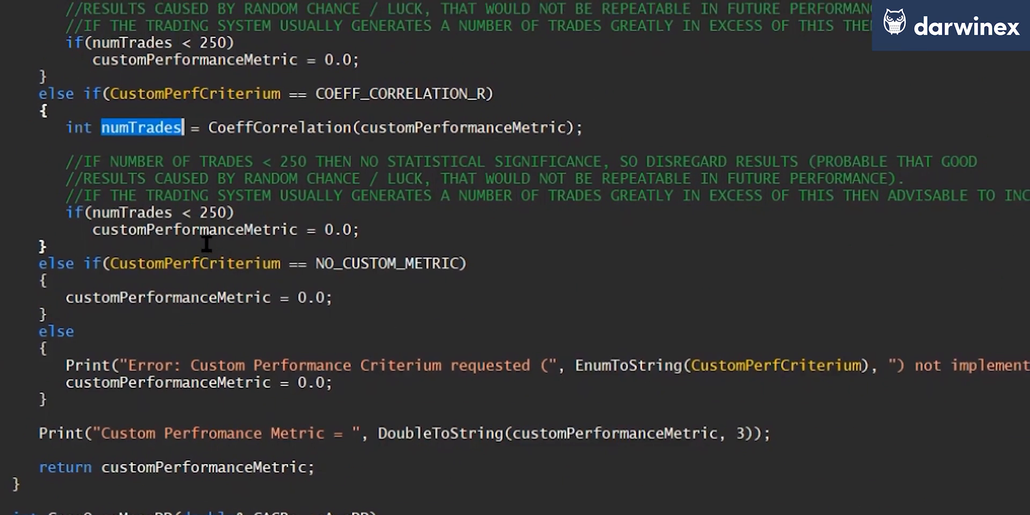
scroll(down, 3)
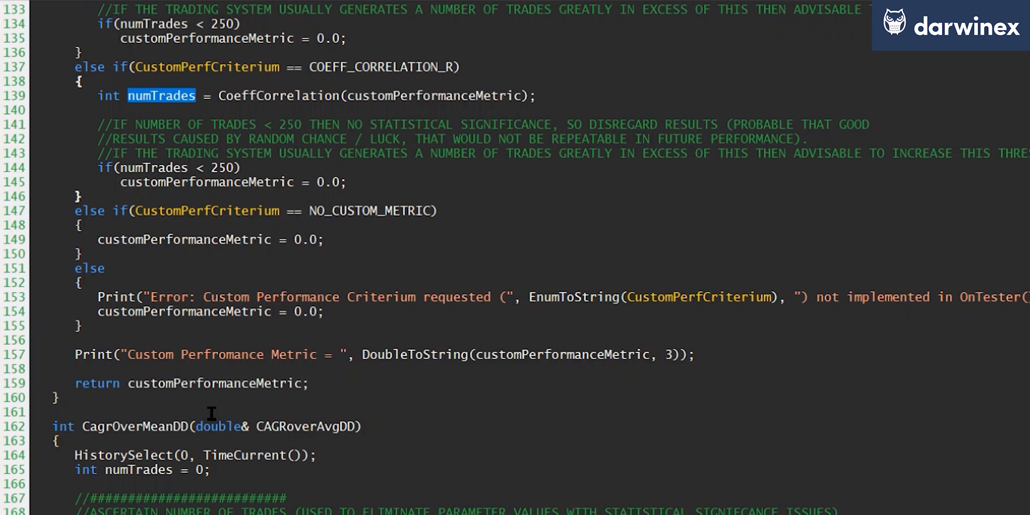
double_click(435, 95)
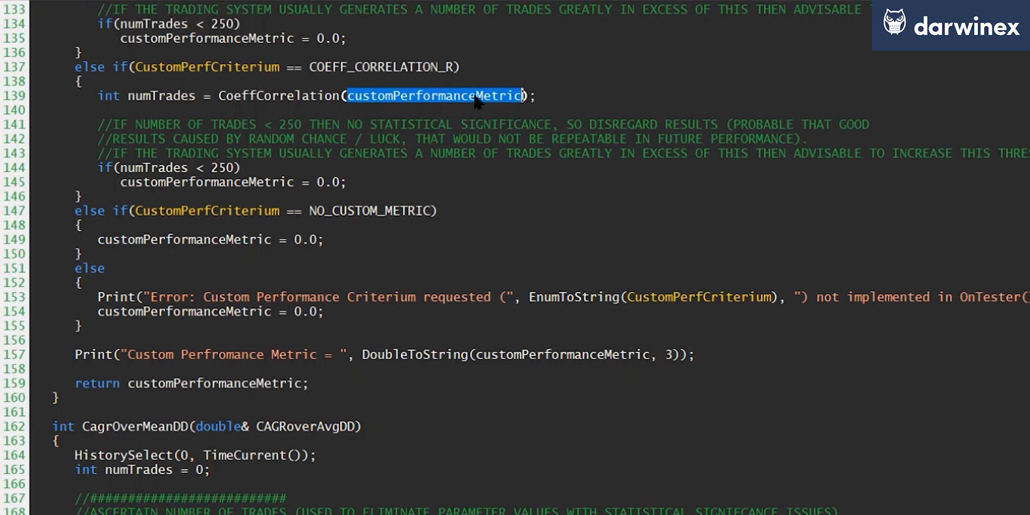
mouse_move(474, 108)
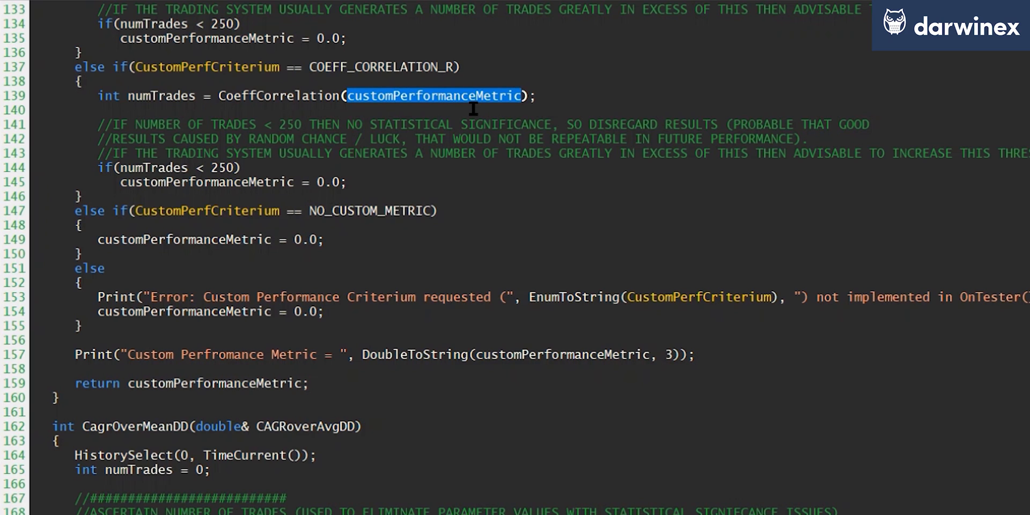
mouse_move(74, 383)
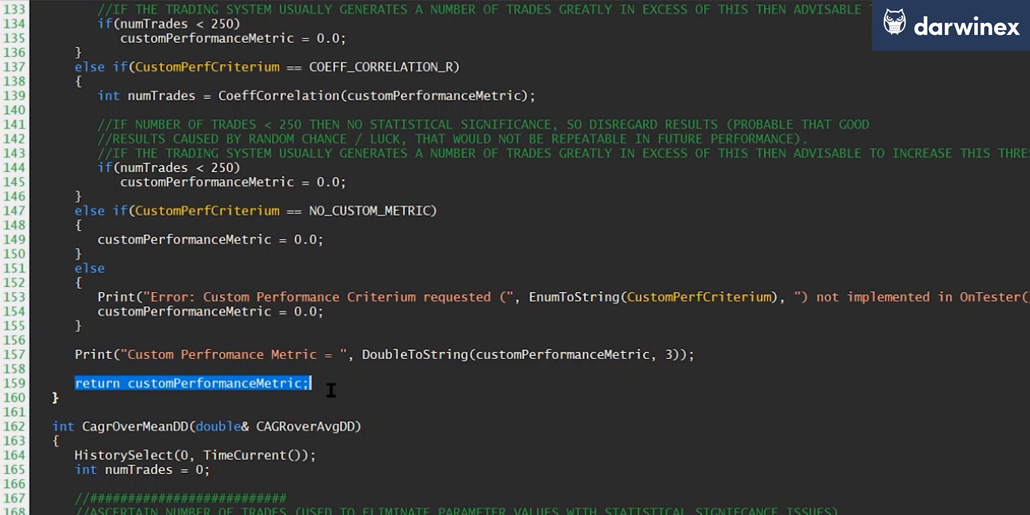
mouse_move(342, 164)
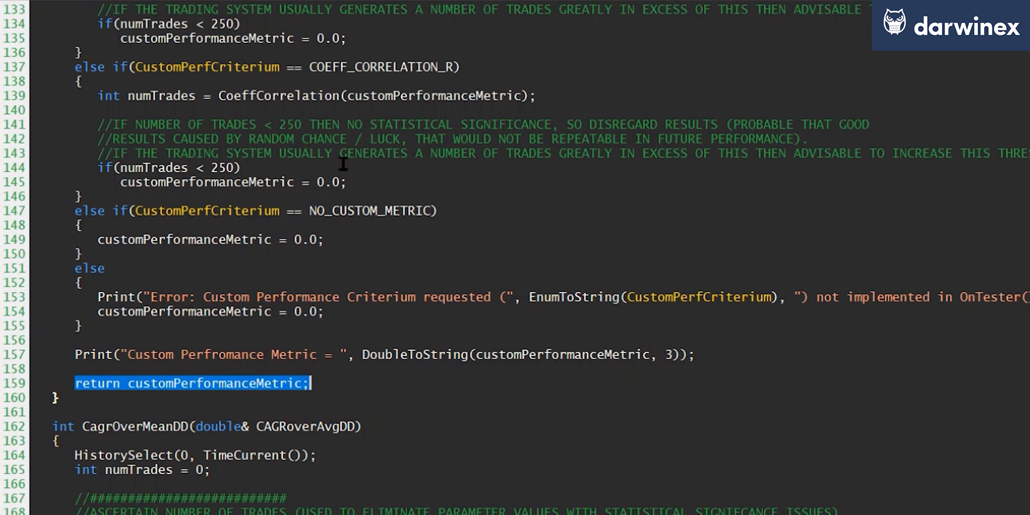
- Go to the CoeffCorrelation definition and scroll to its starting-equity array setup
right_click(315, 106)
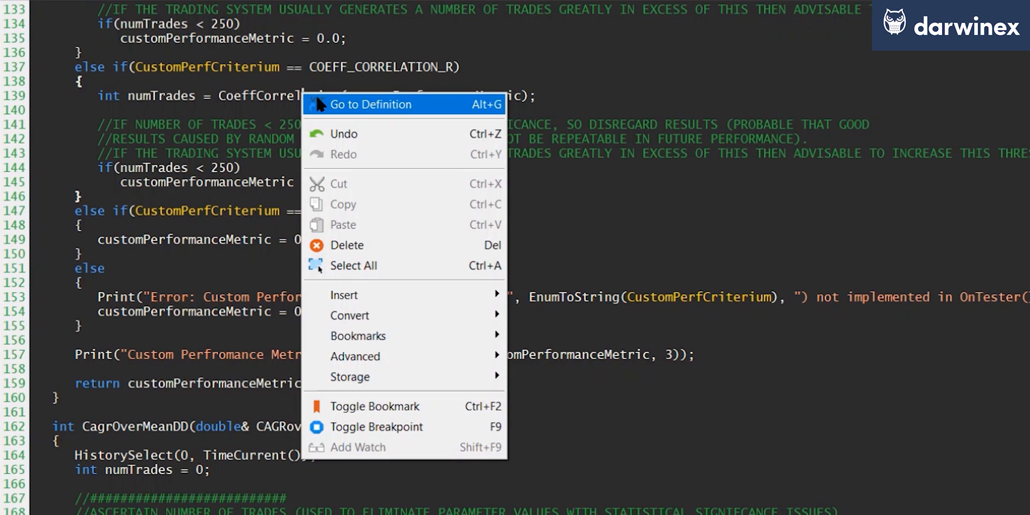
click(371, 104)
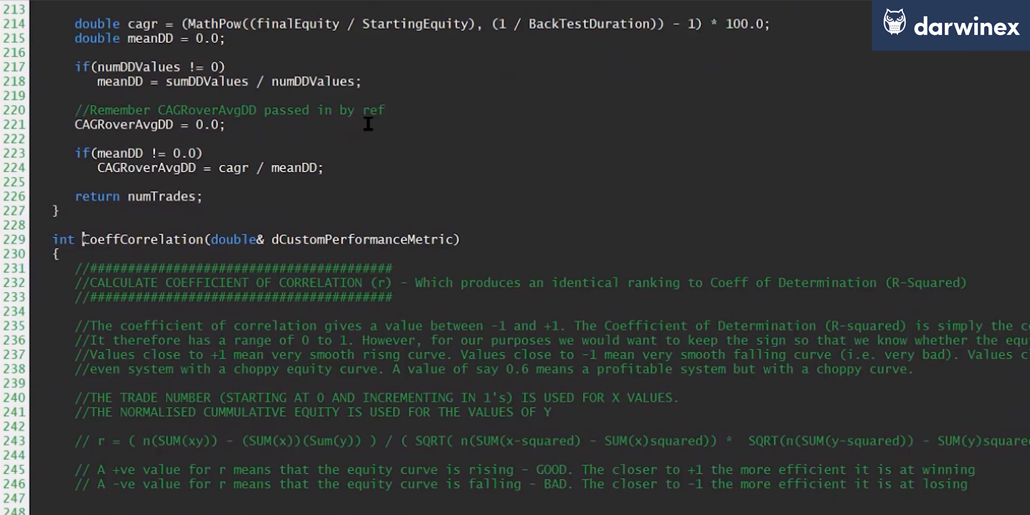
scroll(down, 3)
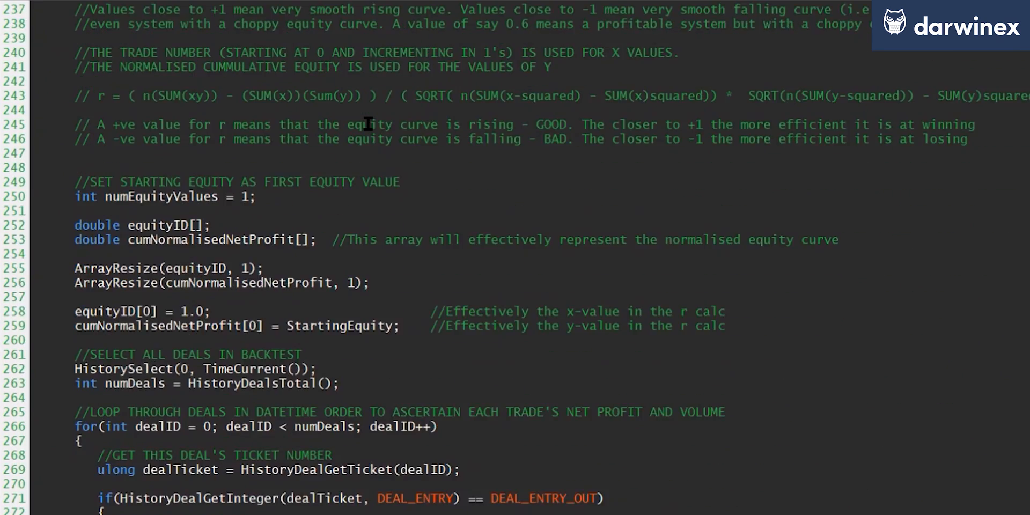
scroll(down, 3)
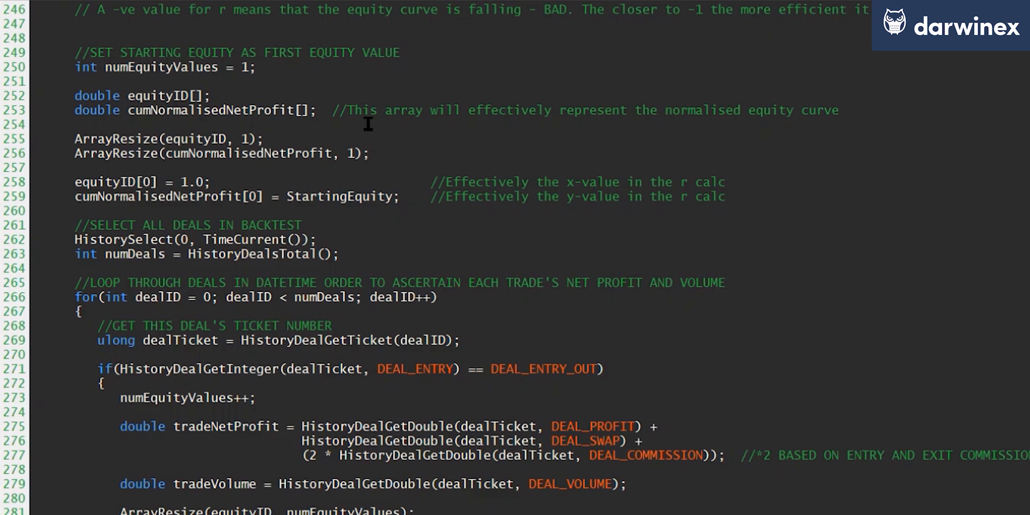
scroll(down, 3)
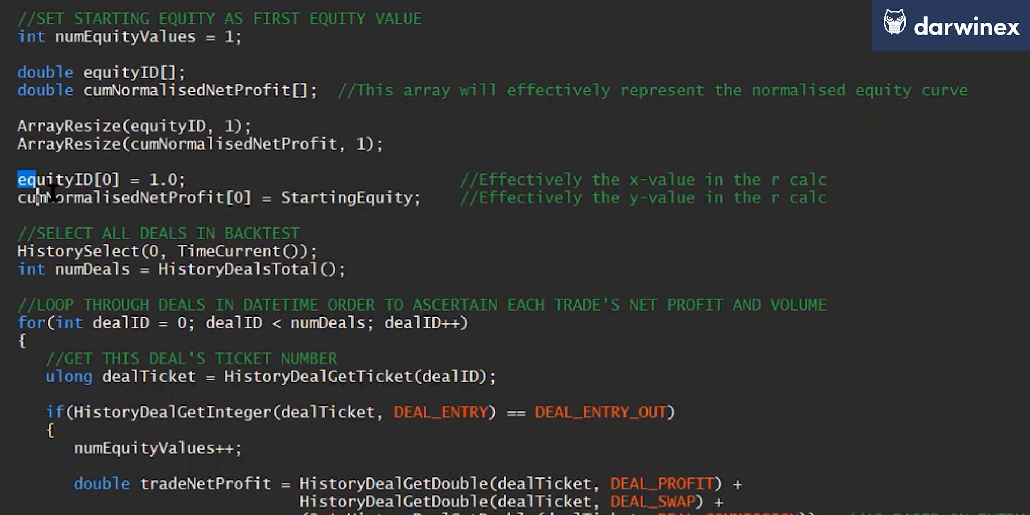
- Highlight the initial equityID and cumNormalisedNetProfit assignments and the DEAL_ENTRY_OUT check
drag(19, 180, 420, 197)
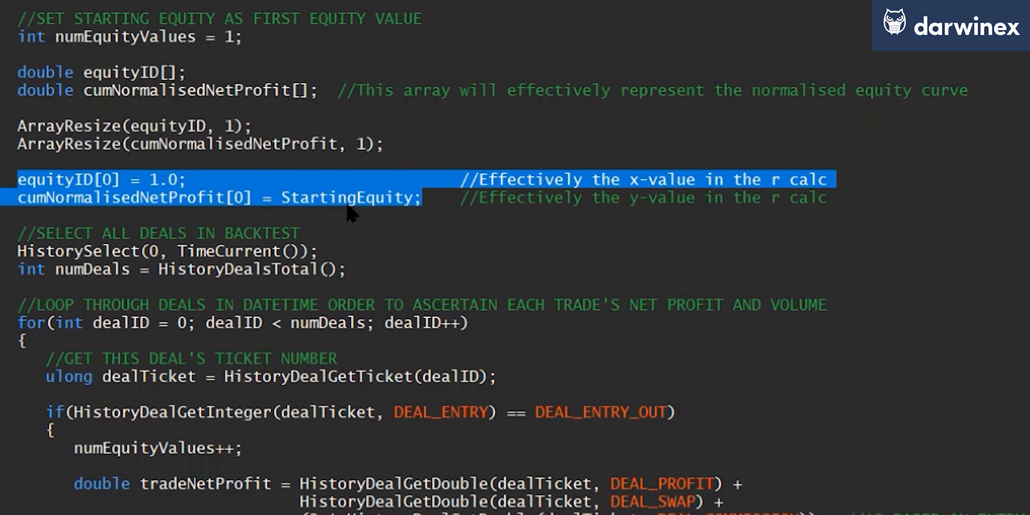
mouse_move(158, 187)
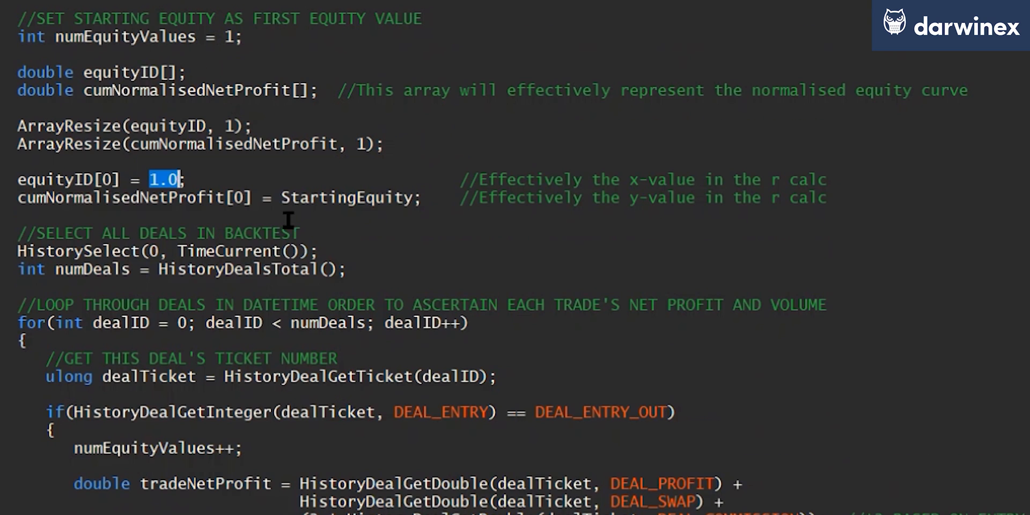
scroll(down, 3)
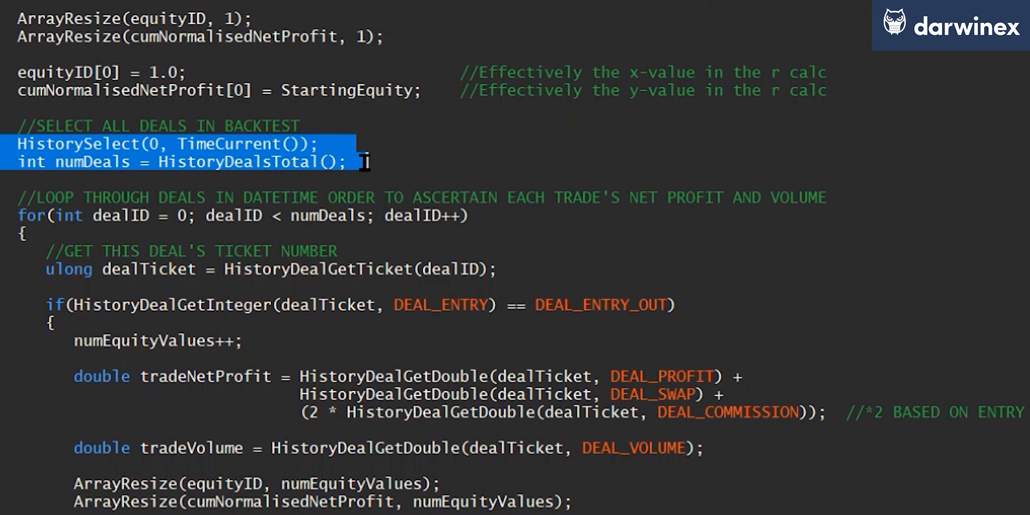
scroll(down, 3)
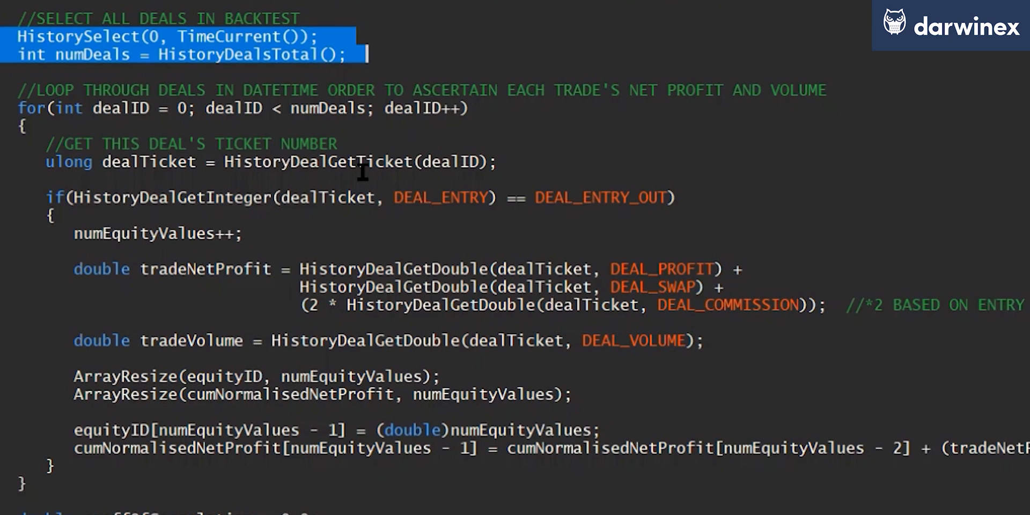
scroll(down, 3)
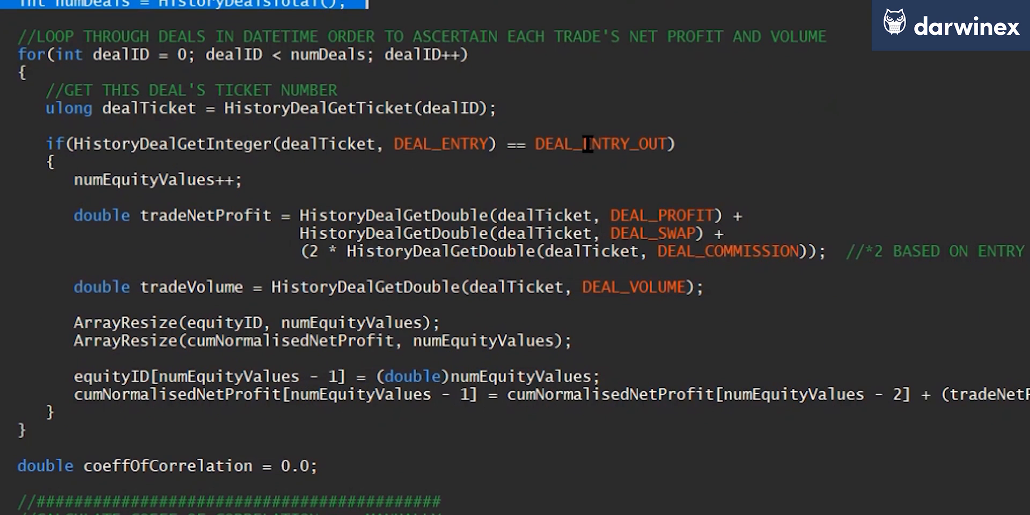
double_click(601, 144)
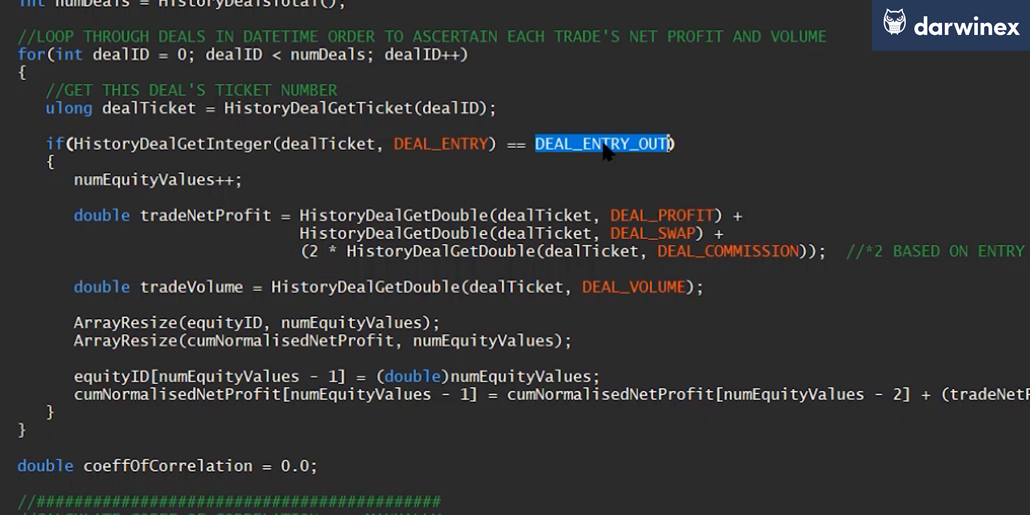
mouse_move(489, 124)
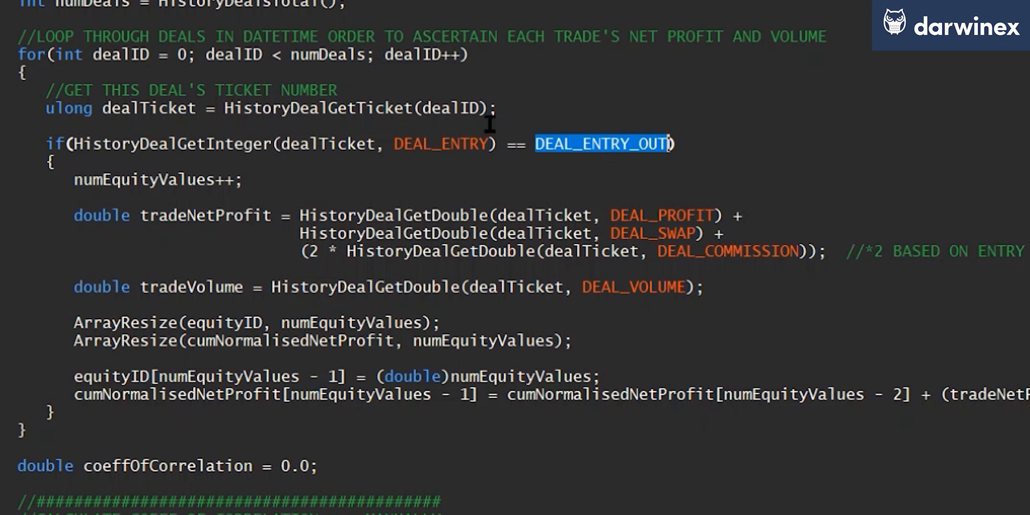
- Highlight the numEquityValues increment and the doubled commission term in the deal loop
double_click(142, 179)
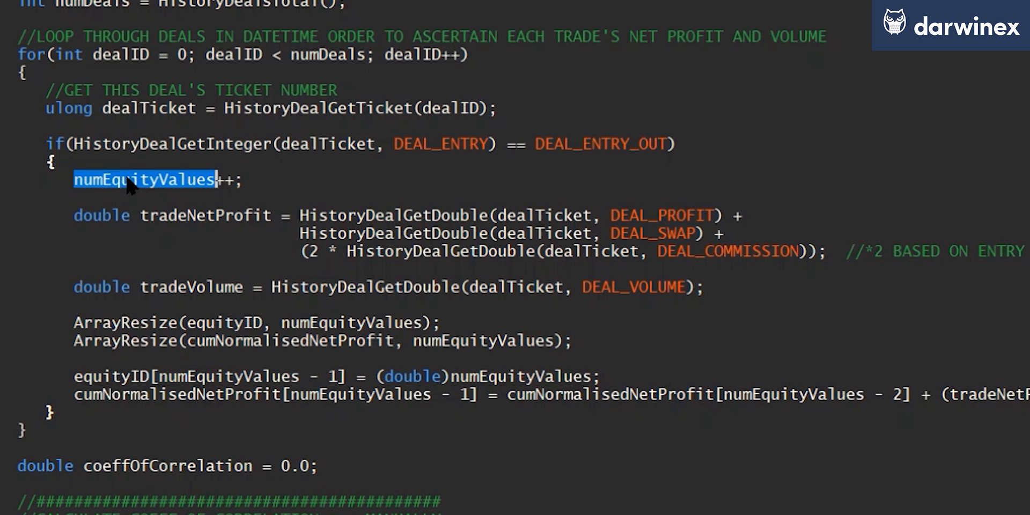
double_click(205, 214)
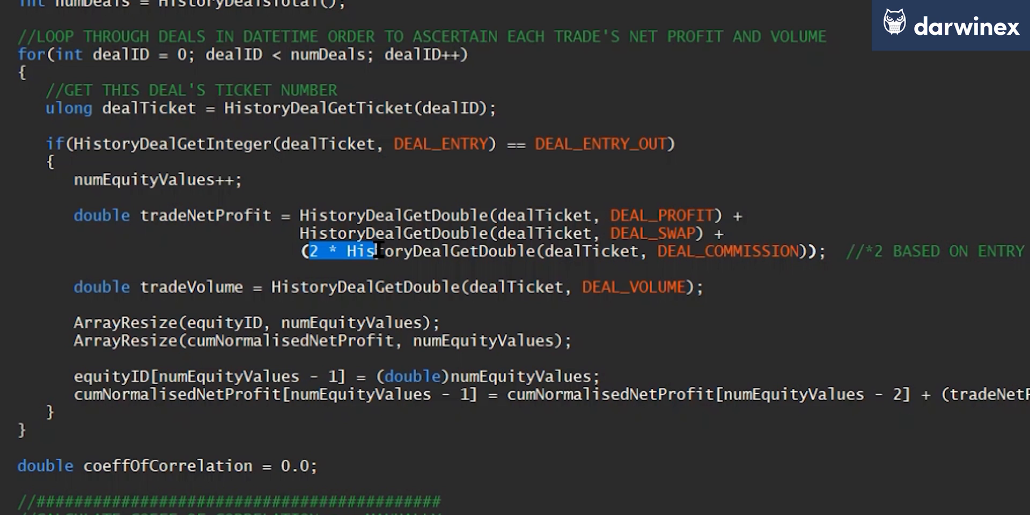
scroll(down, 3)
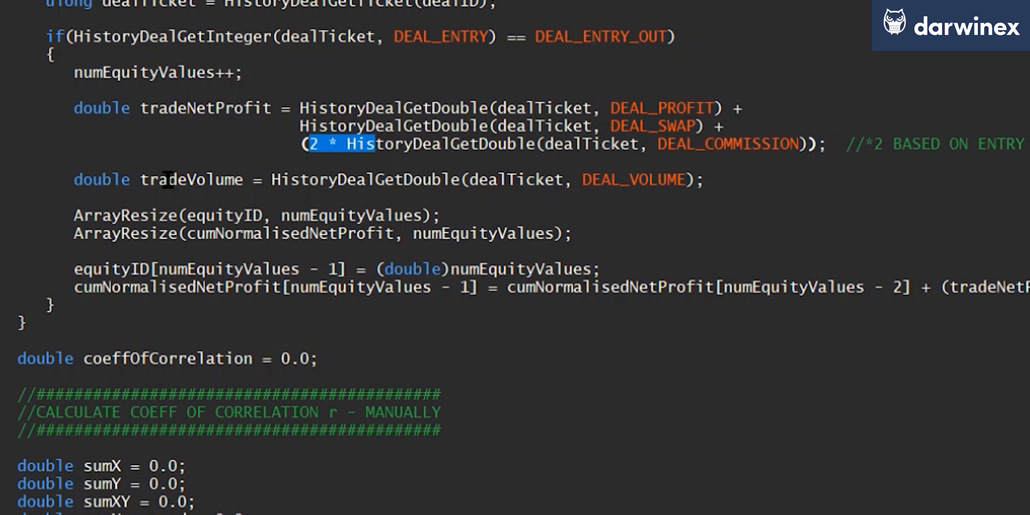
double_click(191, 179)
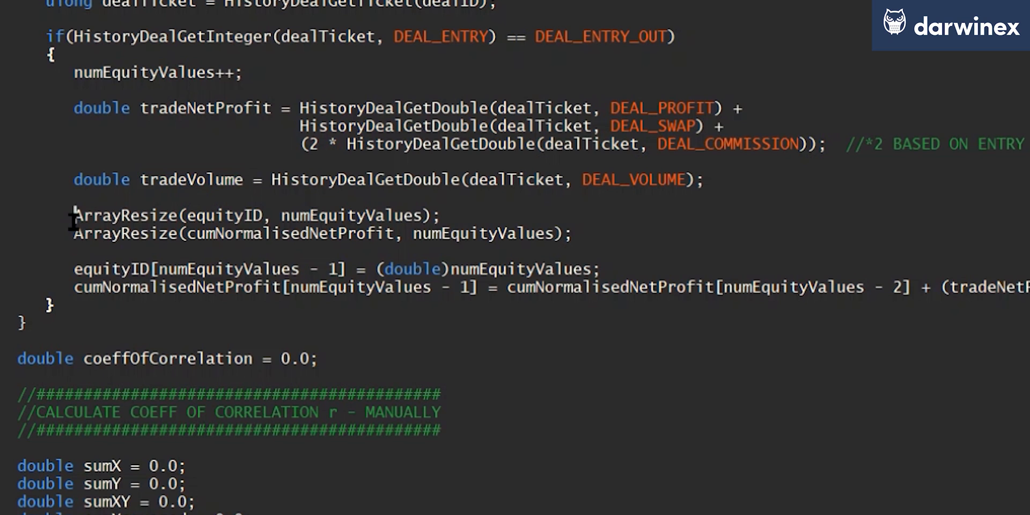
- Highlight the previous cumulative equity value term and scroll on to the correlation calculation
drag(74, 215, 383, 234)
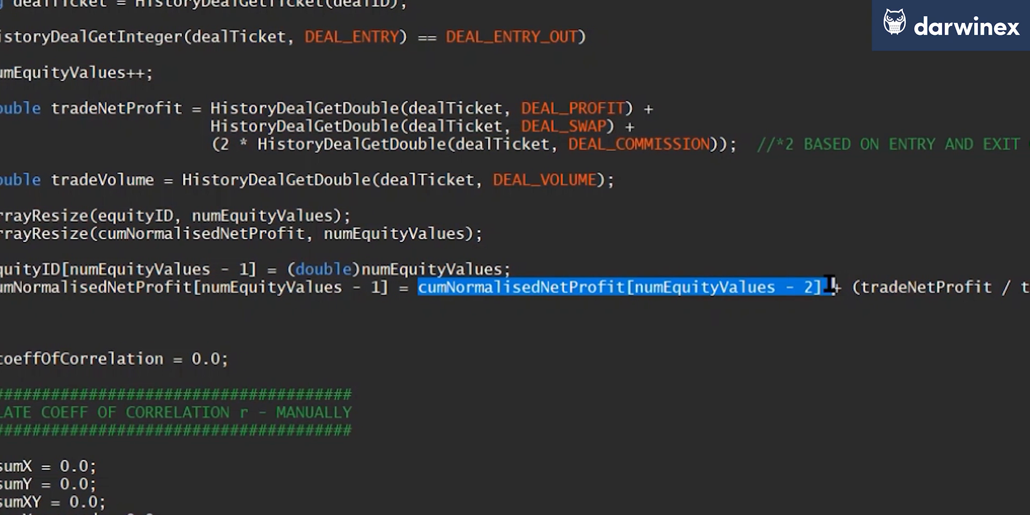
scroll(right, 3)
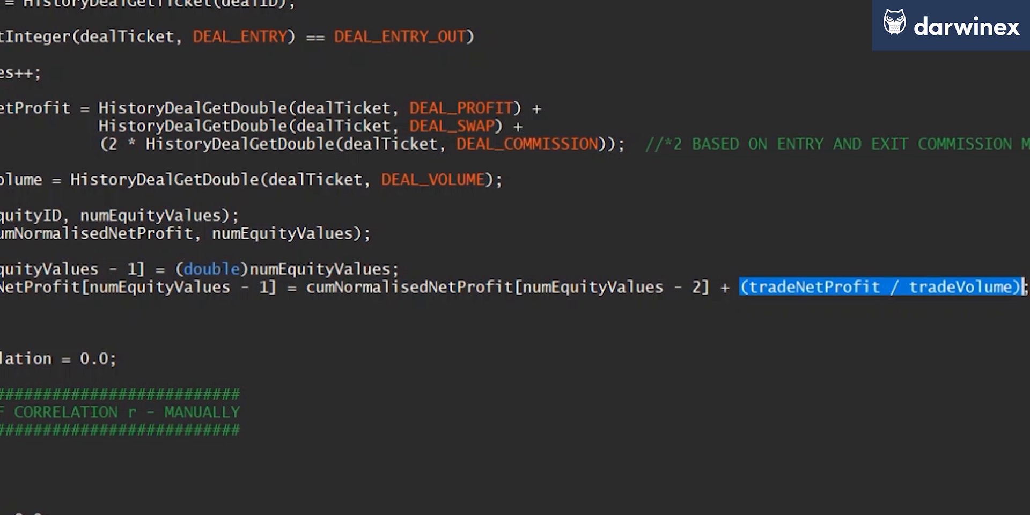
scroll(left, 3)
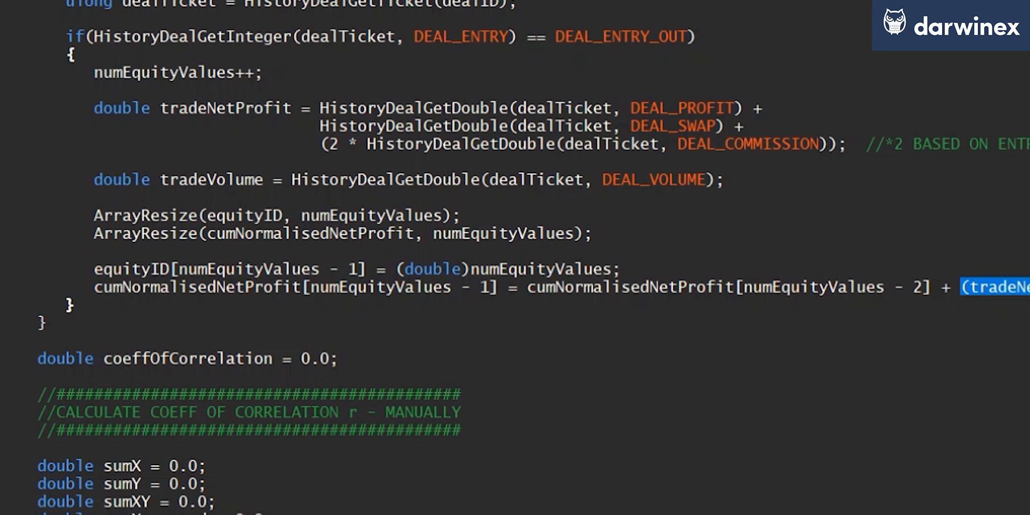
scroll(down, 3)
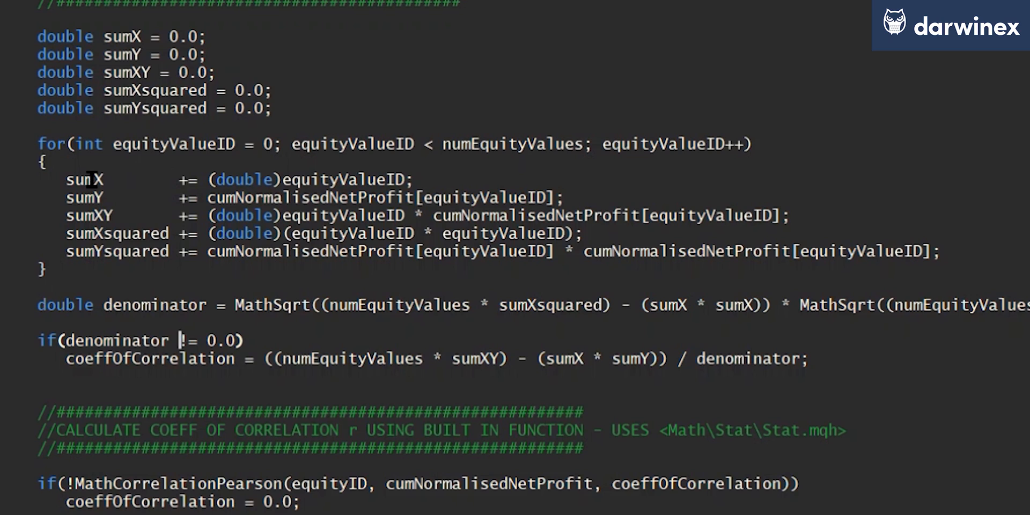
double_click(84, 179)
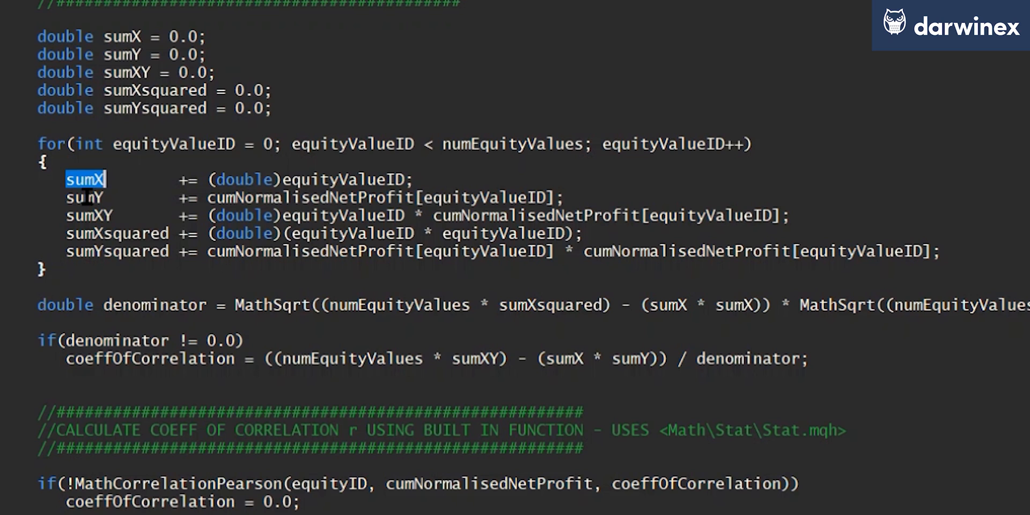
double_click(84, 198)
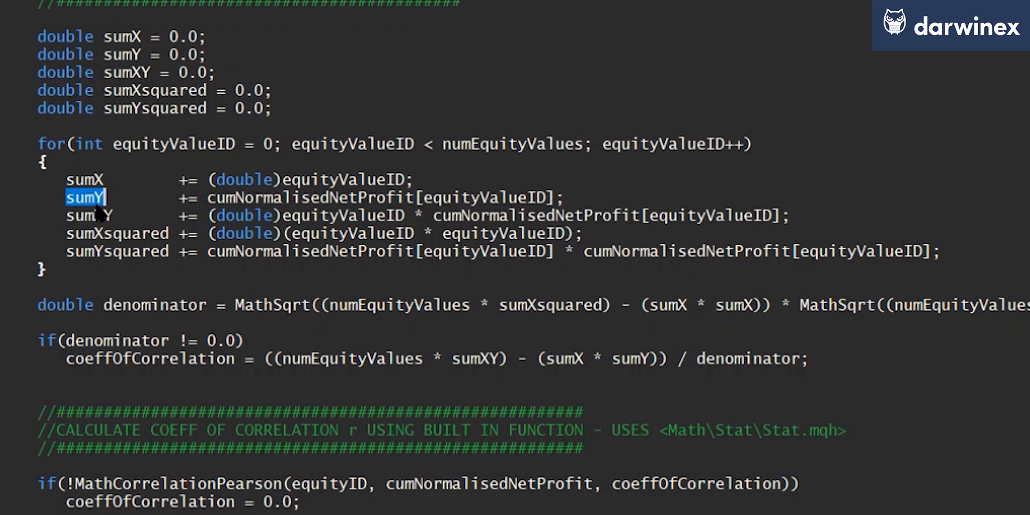
click(86, 214)
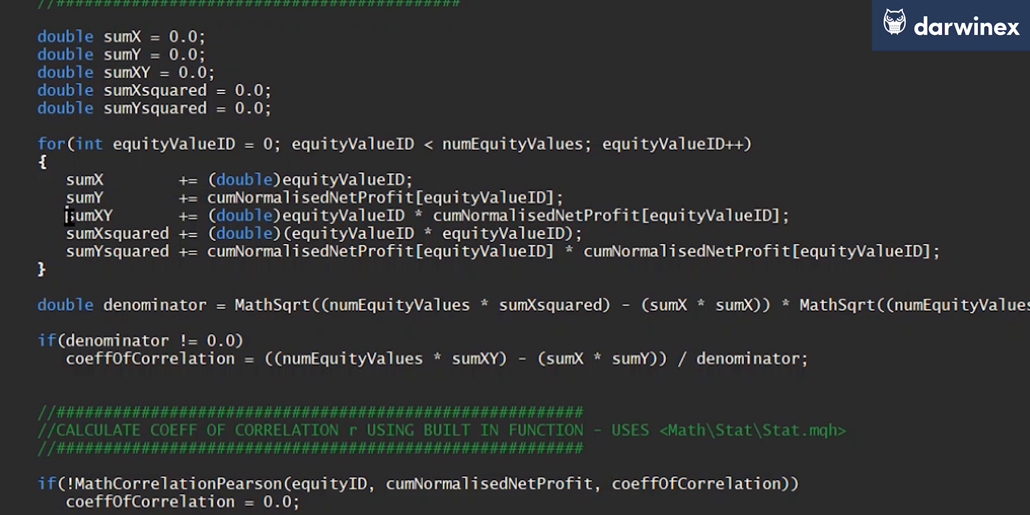
double_click(89, 215)
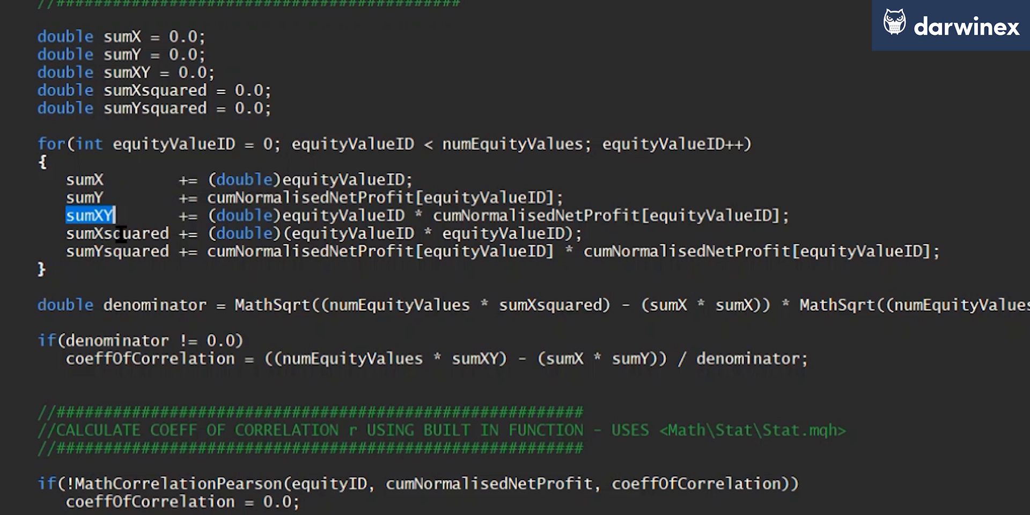
mouse_move(125, 257)
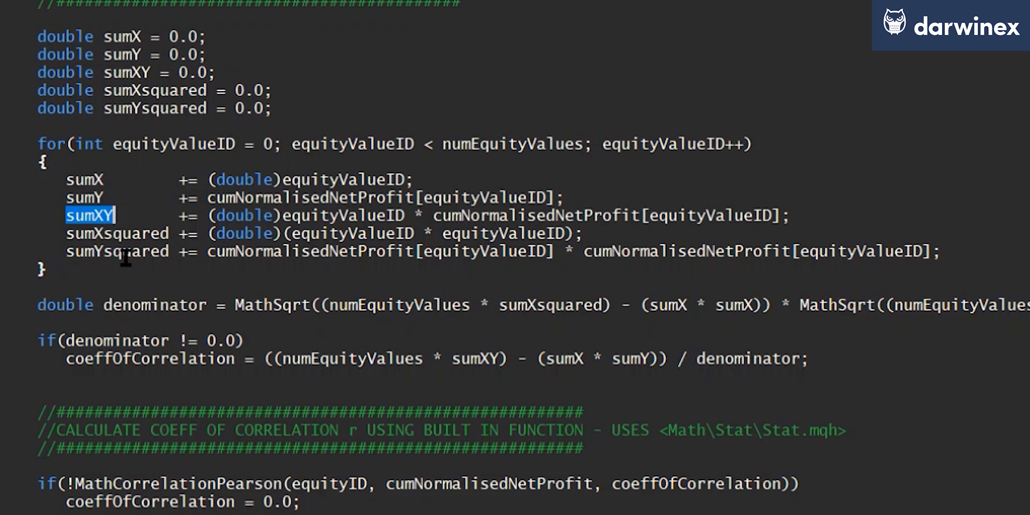
mouse_move(62, 179)
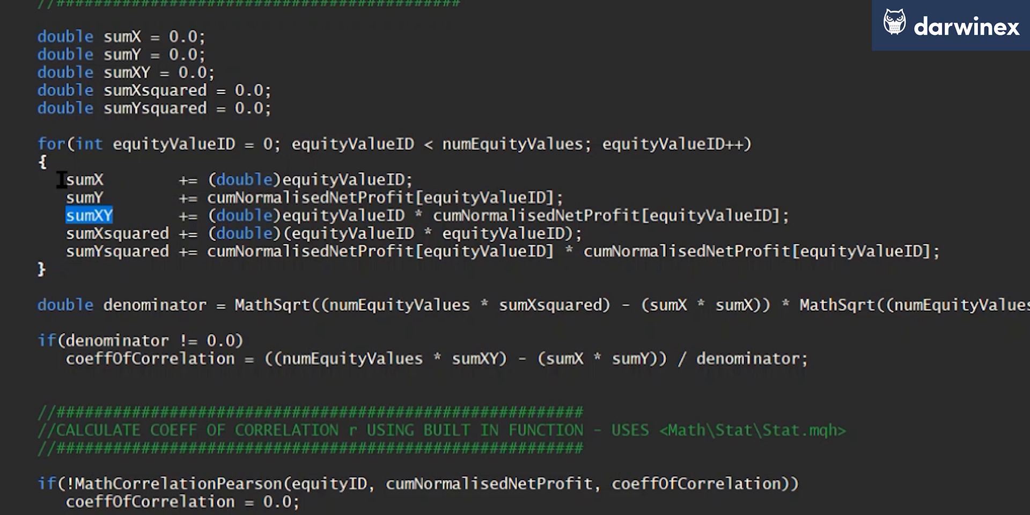
drag(62, 179, 945, 250)
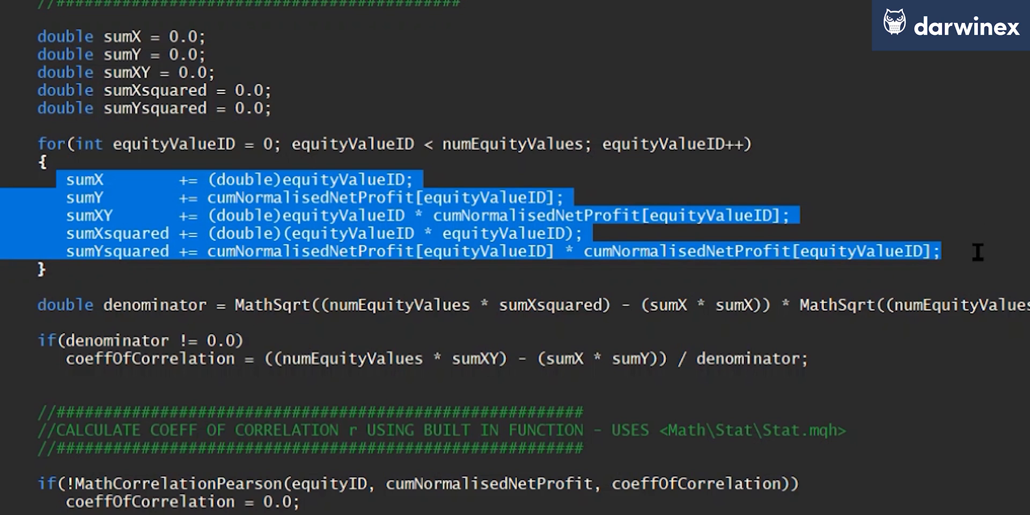
mouse_move(80, 350)
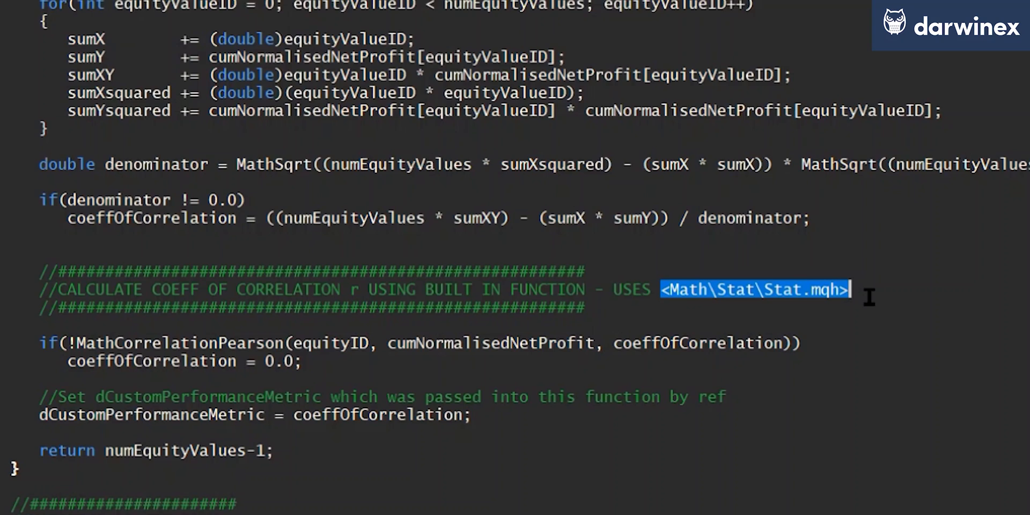
scroll(down, 3)
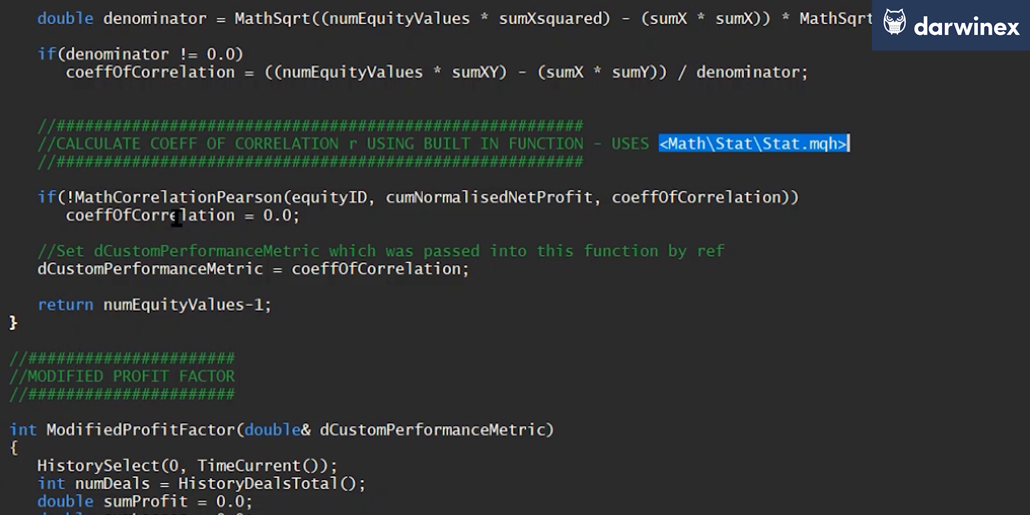
double_click(173, 197)
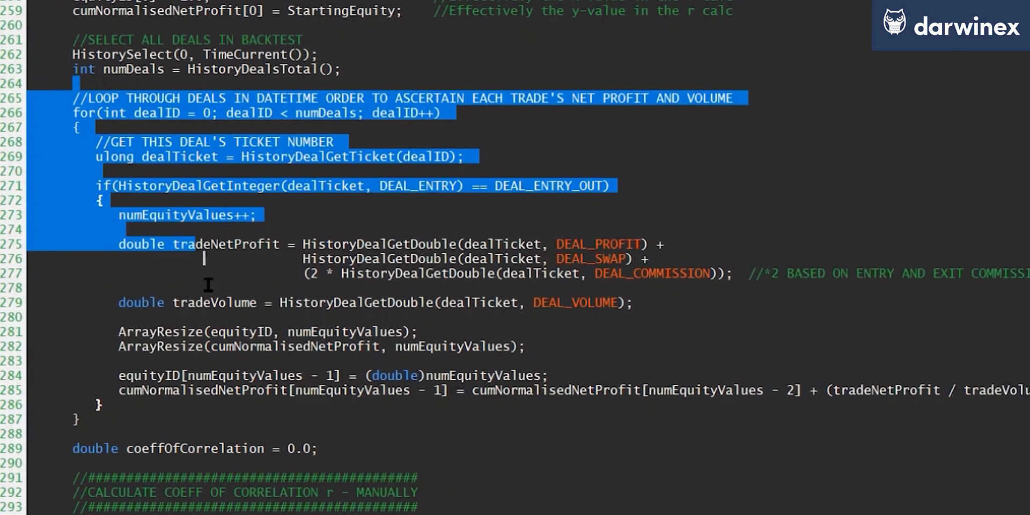
scroll(down, 3)
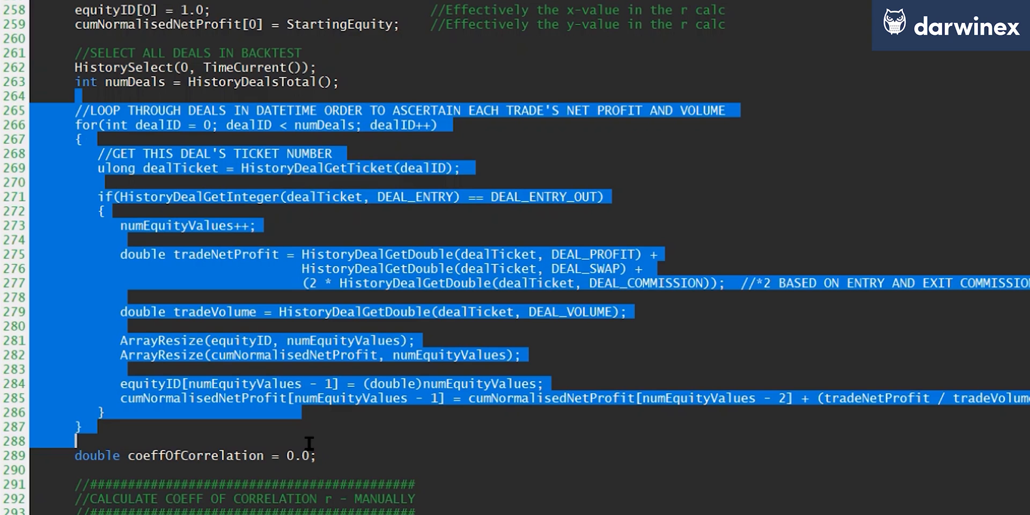
scroll(down, 3)
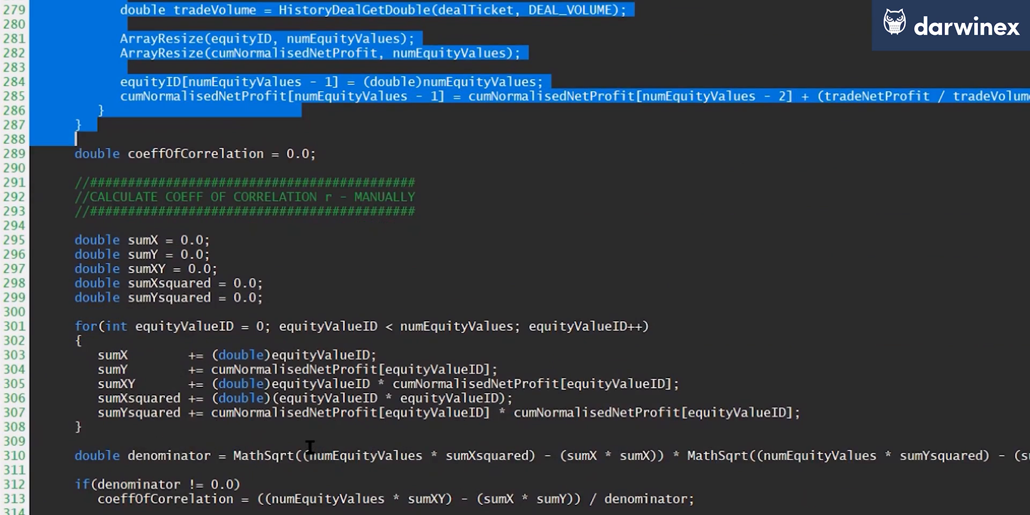
scroll(down, 3)
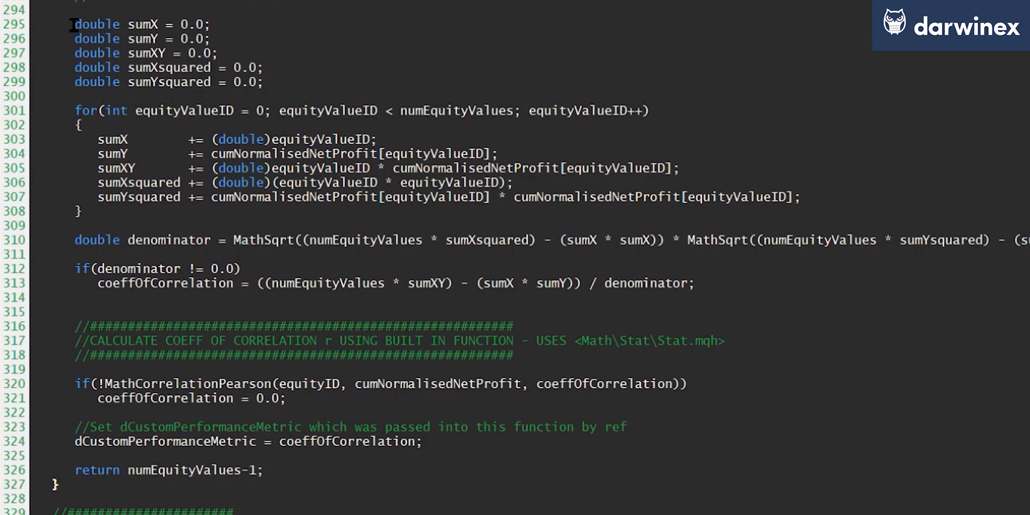
drag(71, 25, 355, 382)
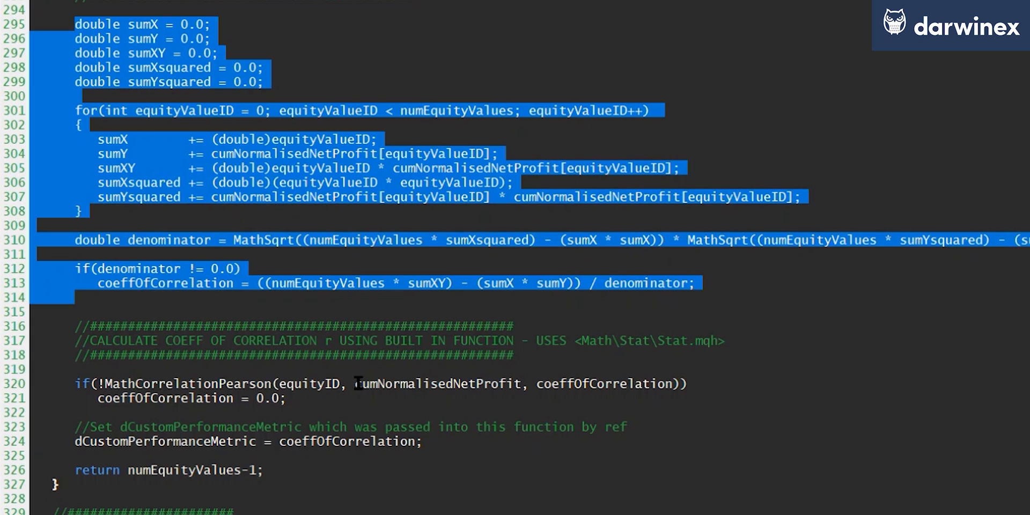
double_click(313, 385)
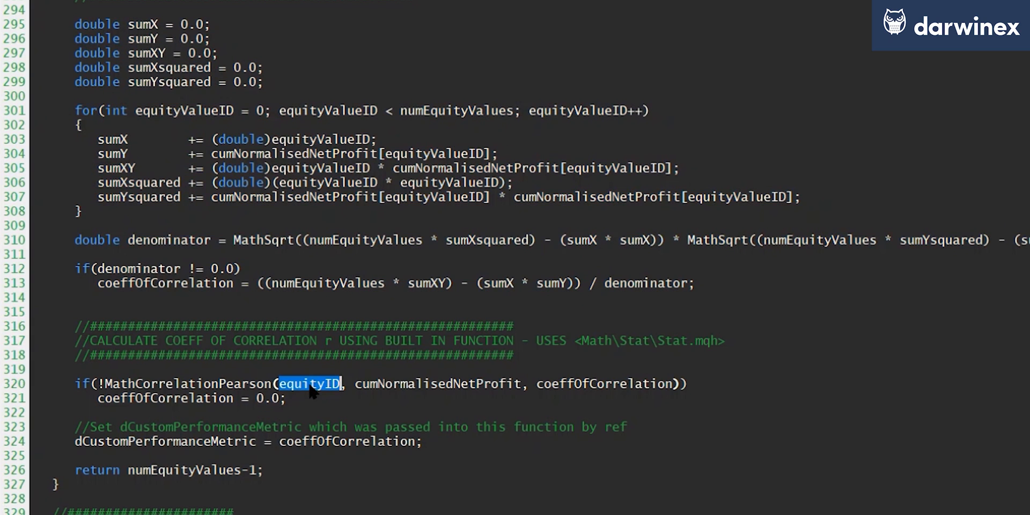
double_click(438, 384)
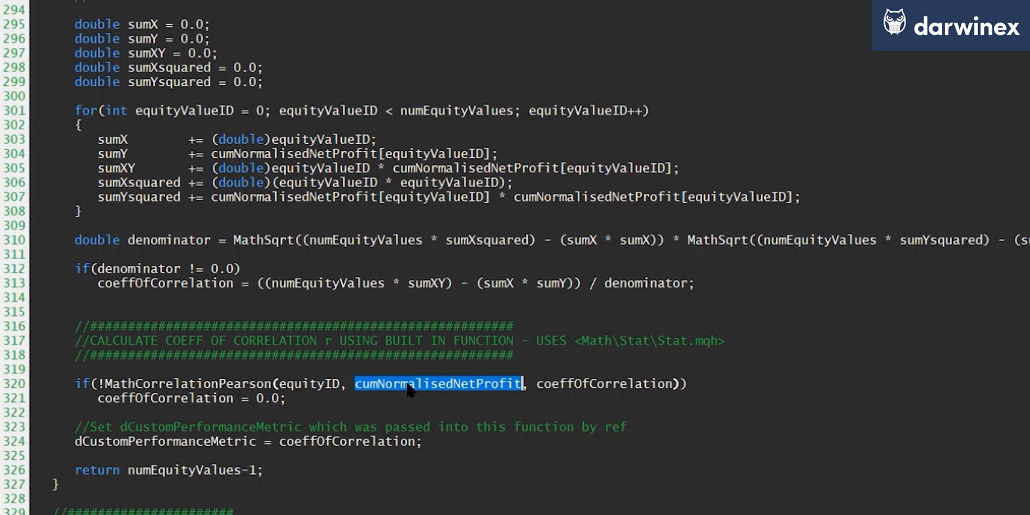
mouse_move(590, 383)
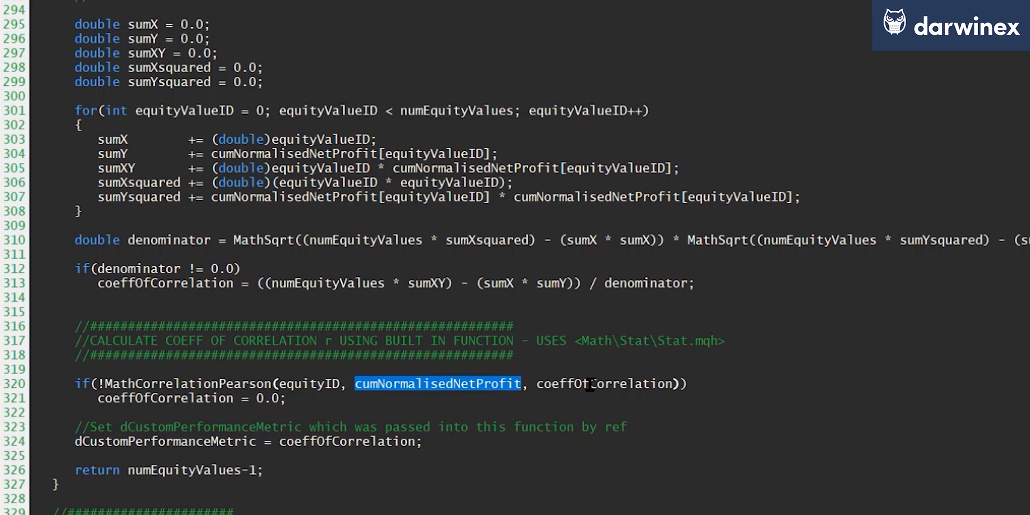
double_click(604, 384)
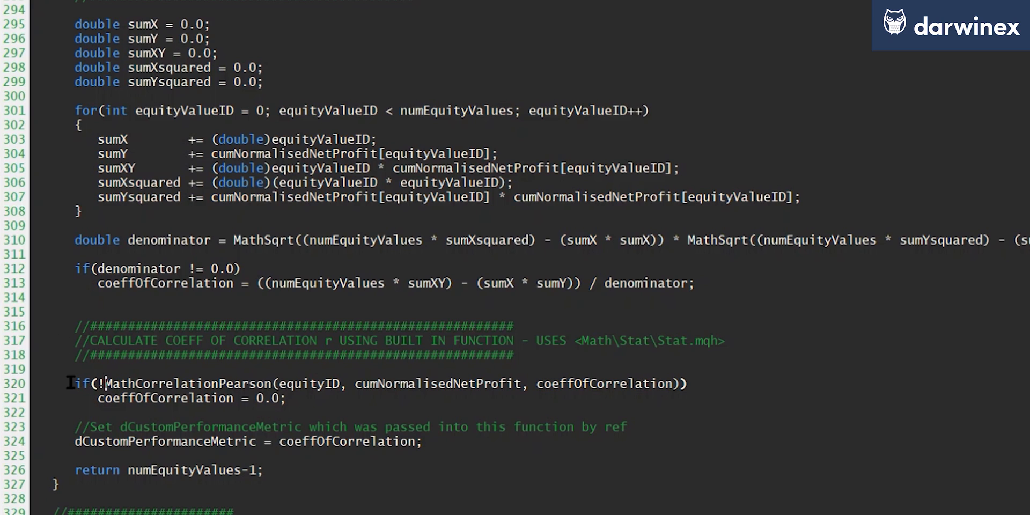
double_click(86, 385)
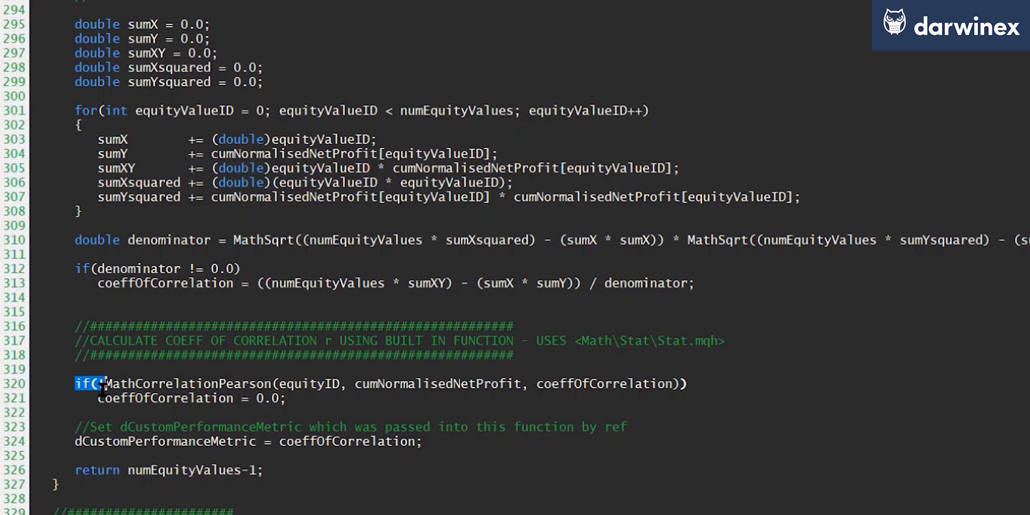
text(!)
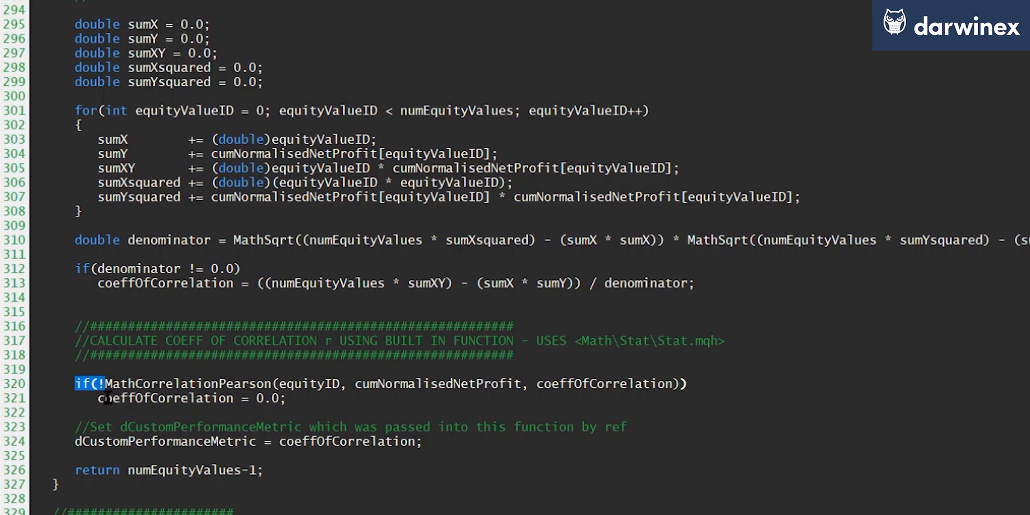
double_click(145, 398)
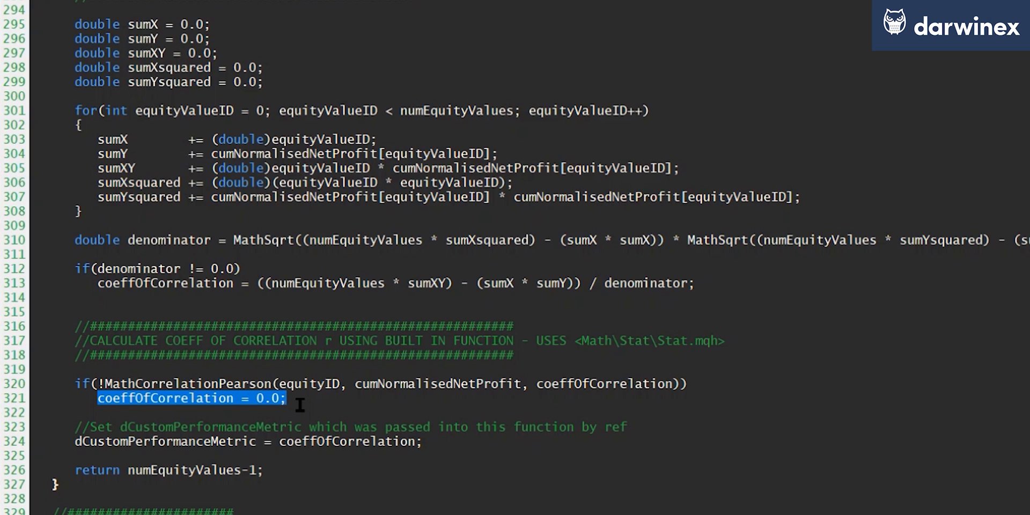
mouse_move(630, 384)
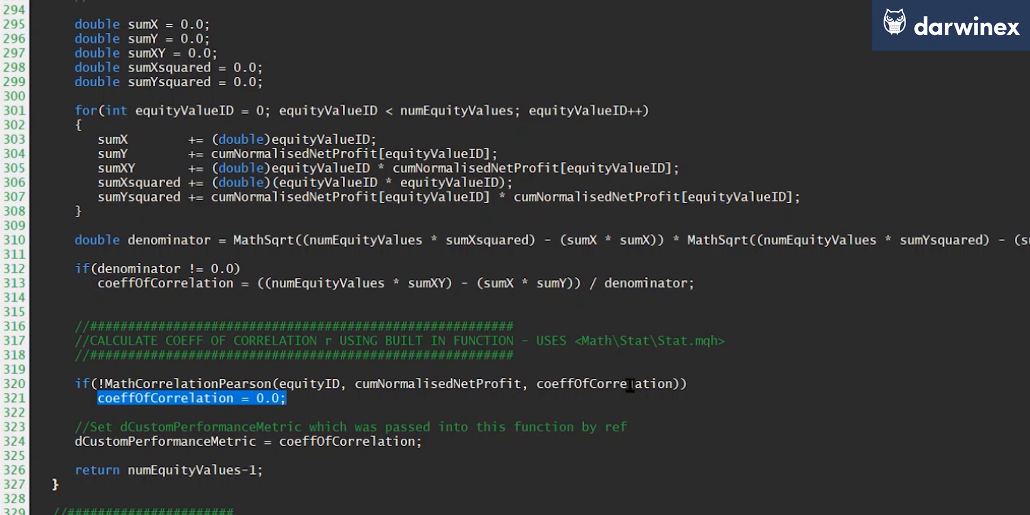
double_click(604, 384)
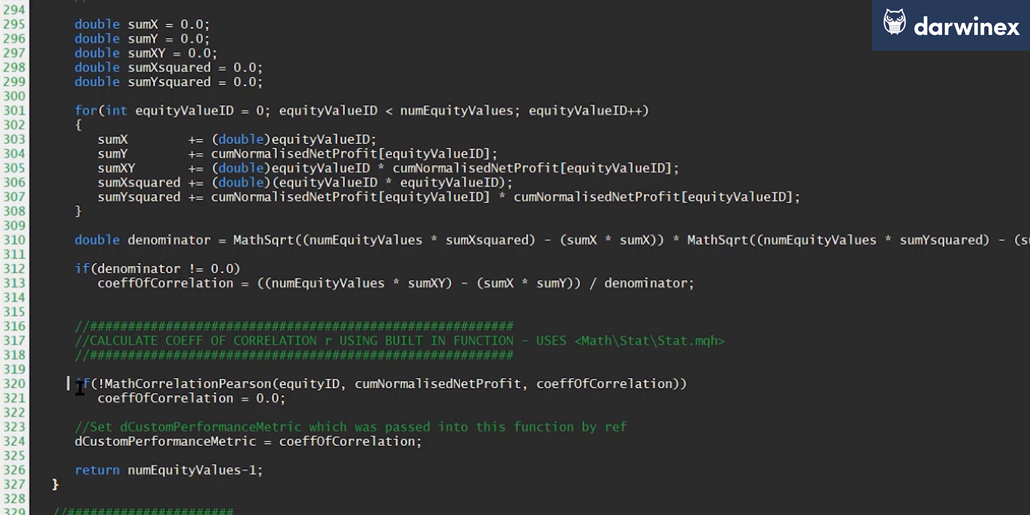
double_click(166, 441)
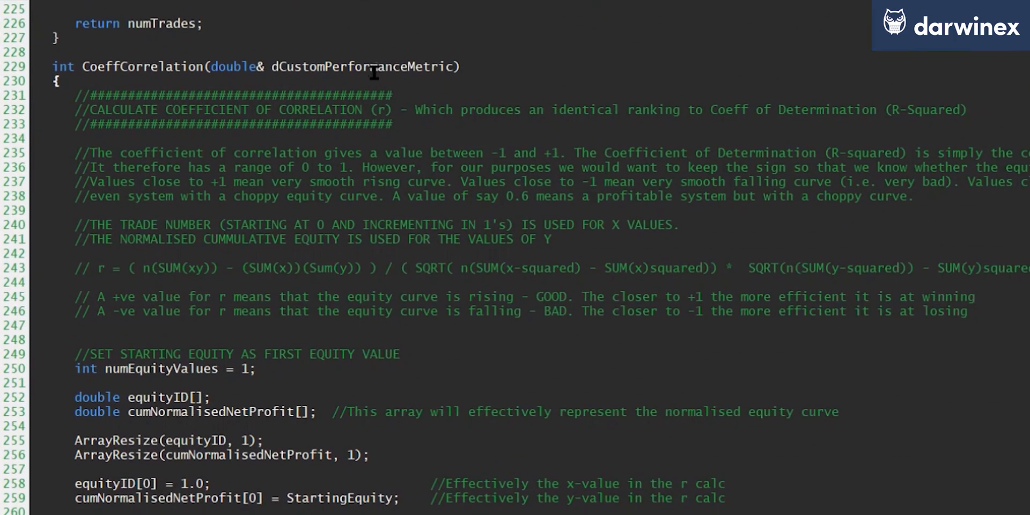
scroll(down, 3)
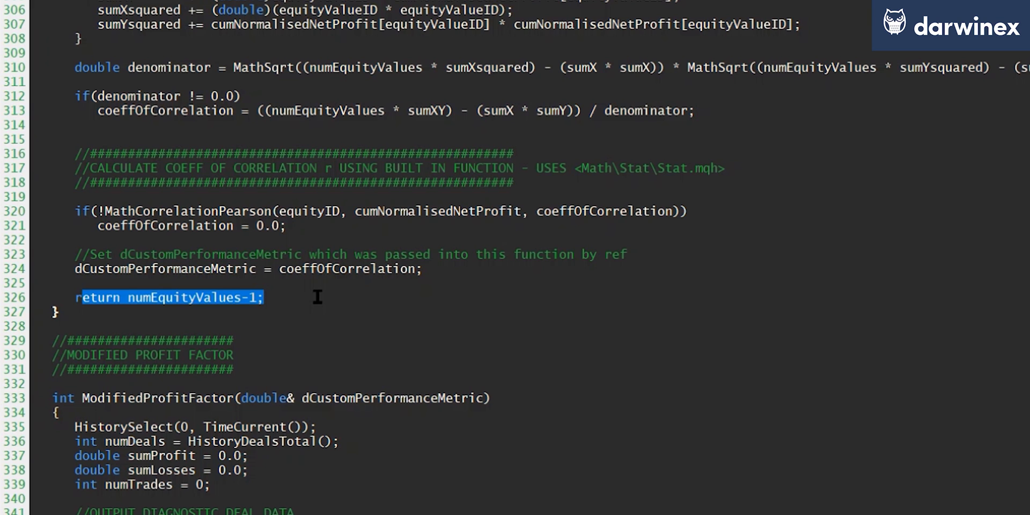
scroll(down, 3)
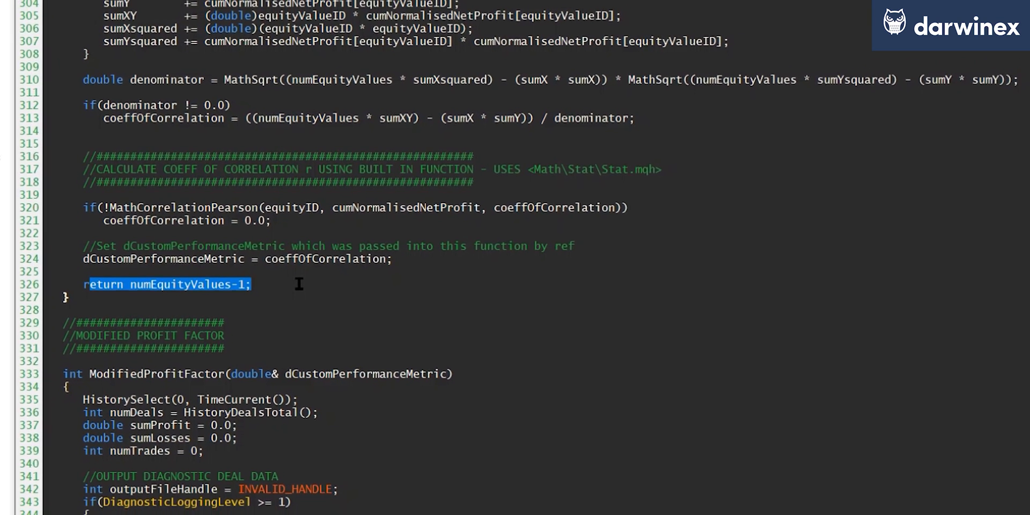